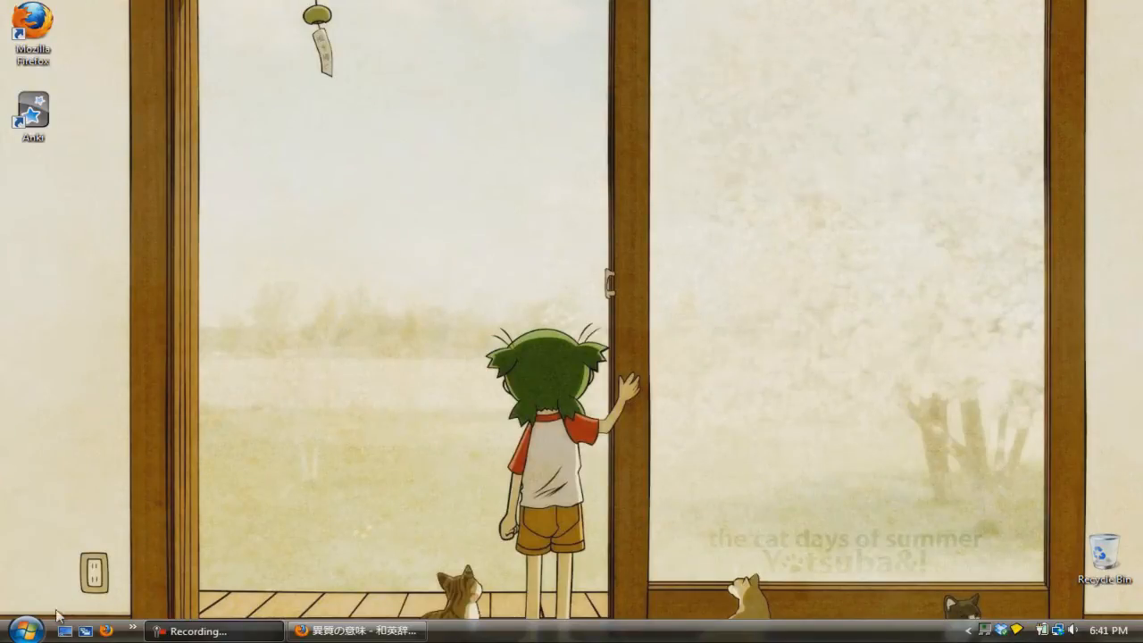
Search the Start menu for C:\windows\system32\drivers\etc to open the etc folder in Explorer
left_click(25, 629)
type("C:\\windows\\system32\\drivers\\")
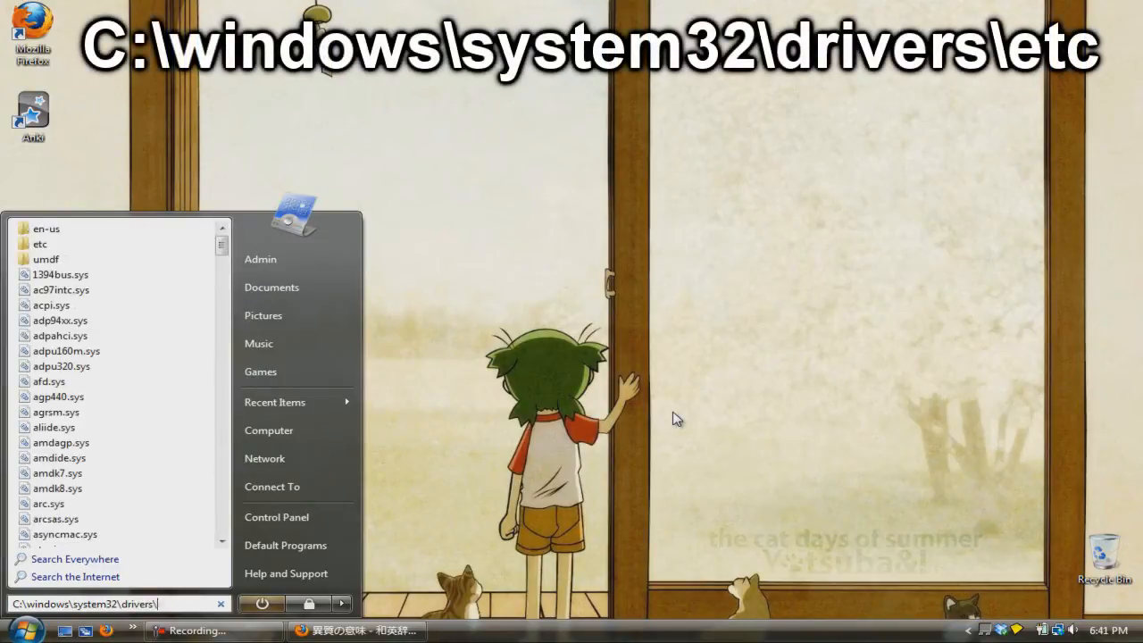
type("etc")
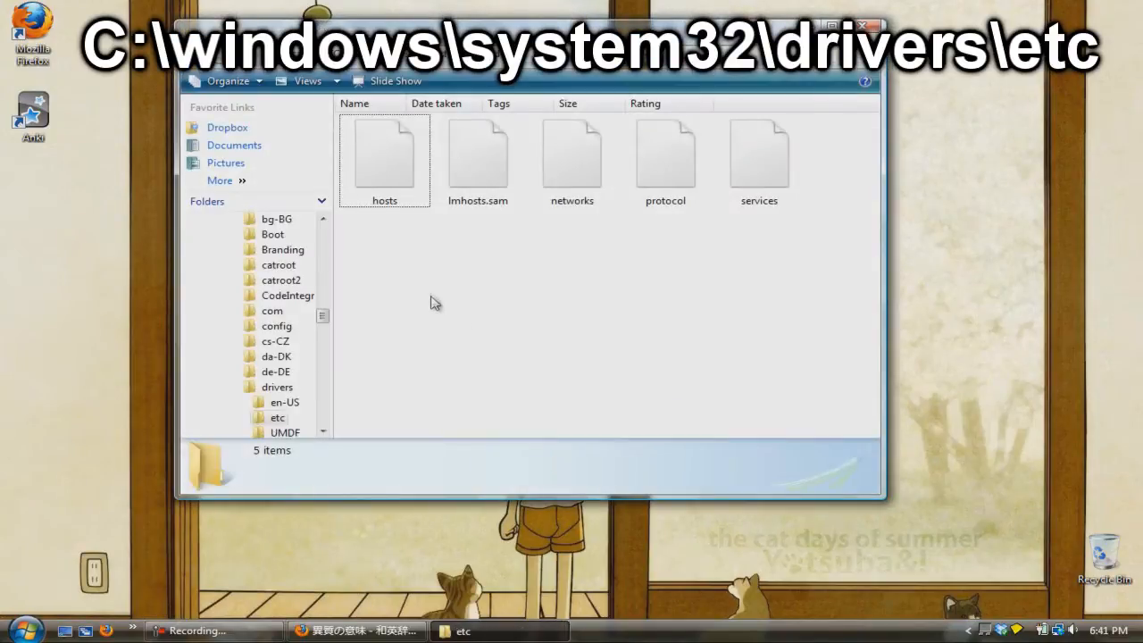
mouse_move(420, 233)
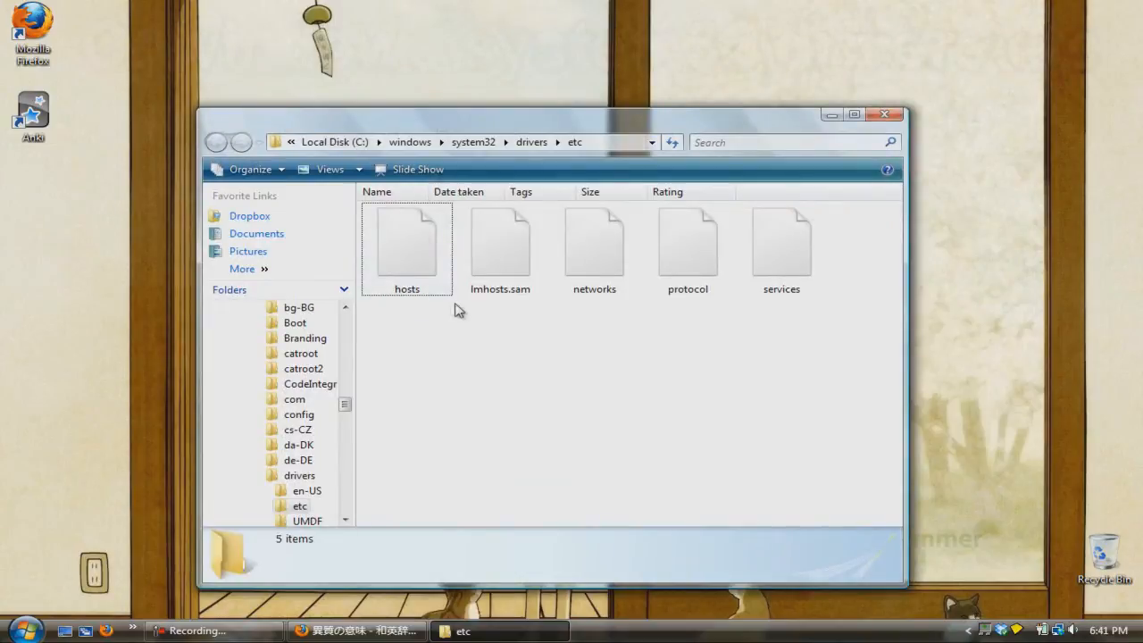
Open the hosts file with Notepad from the Open With program list
double_click(407, 241)
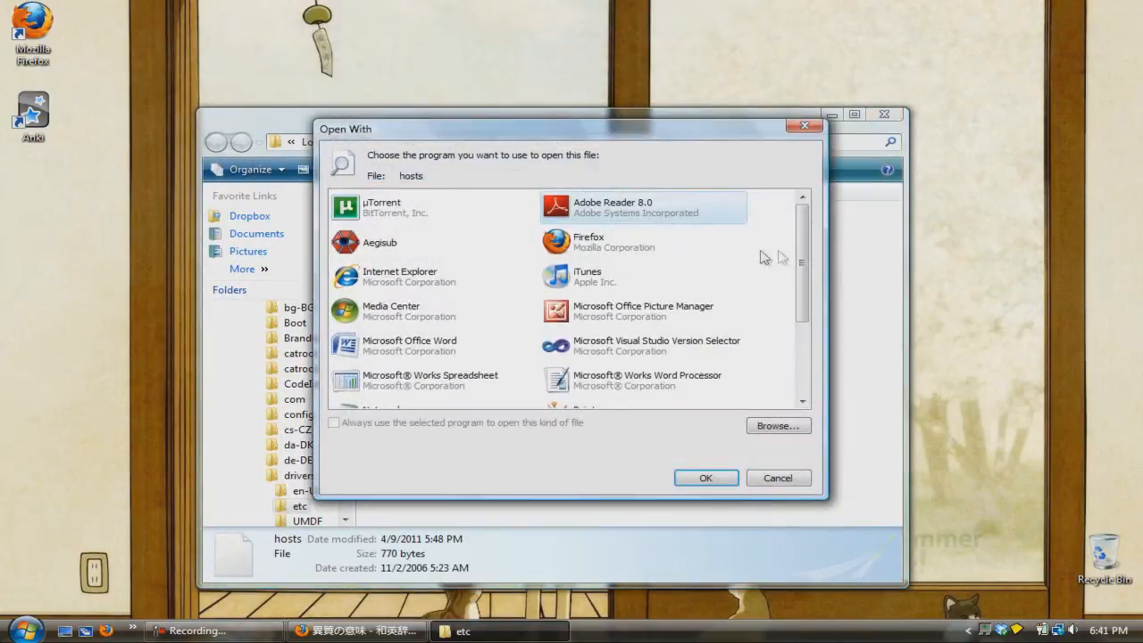
scroll("down", 3)
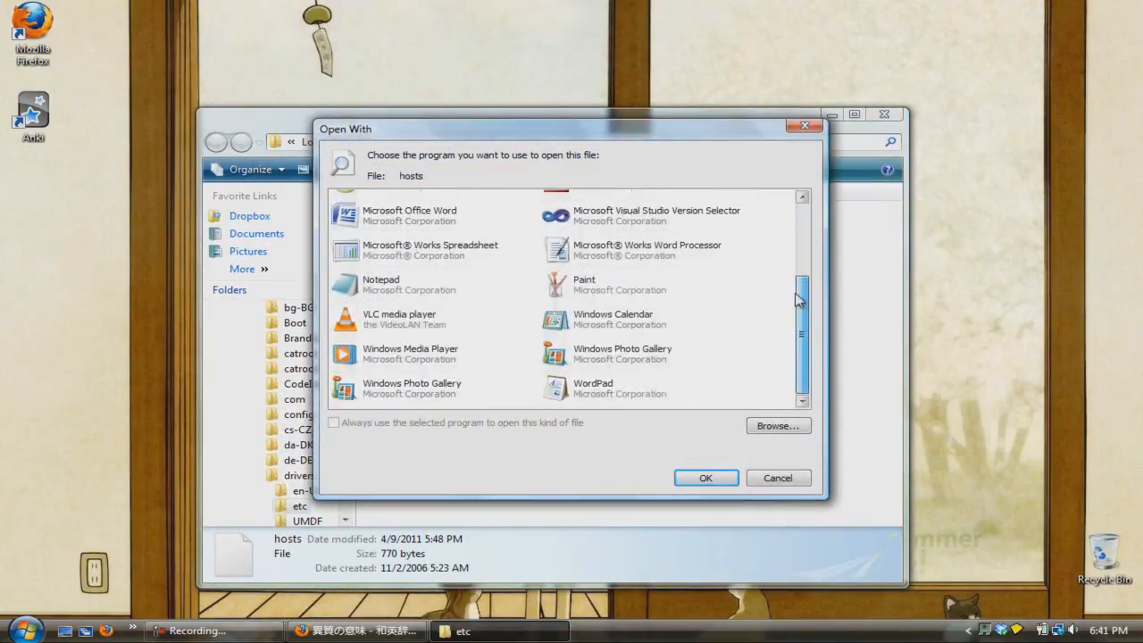
left_click(409, 284)
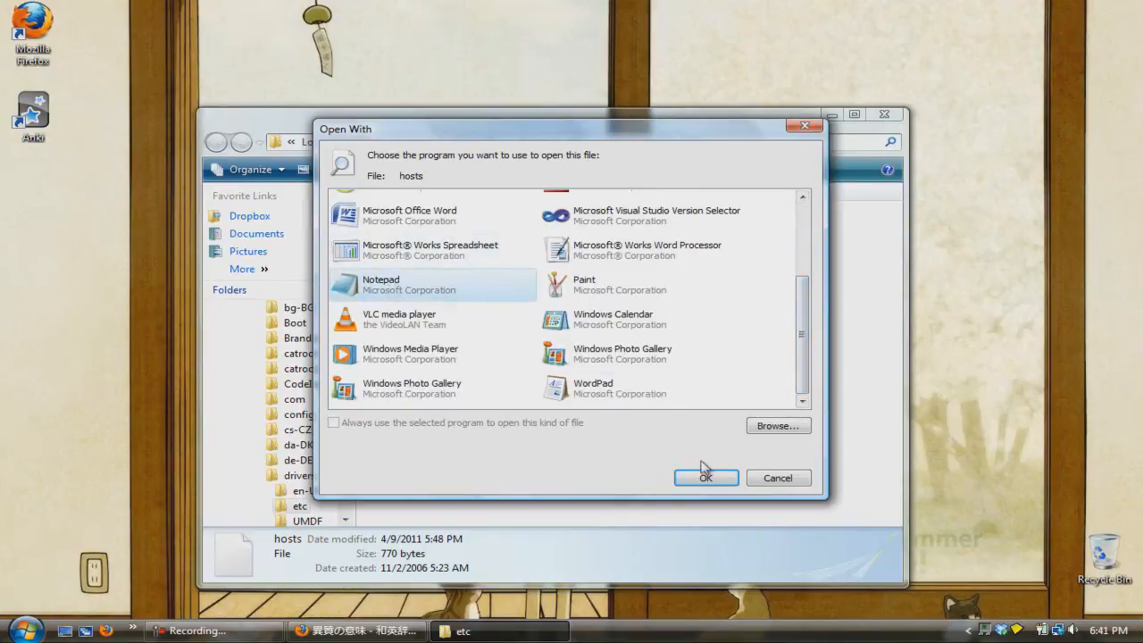
left_click(705, 477)
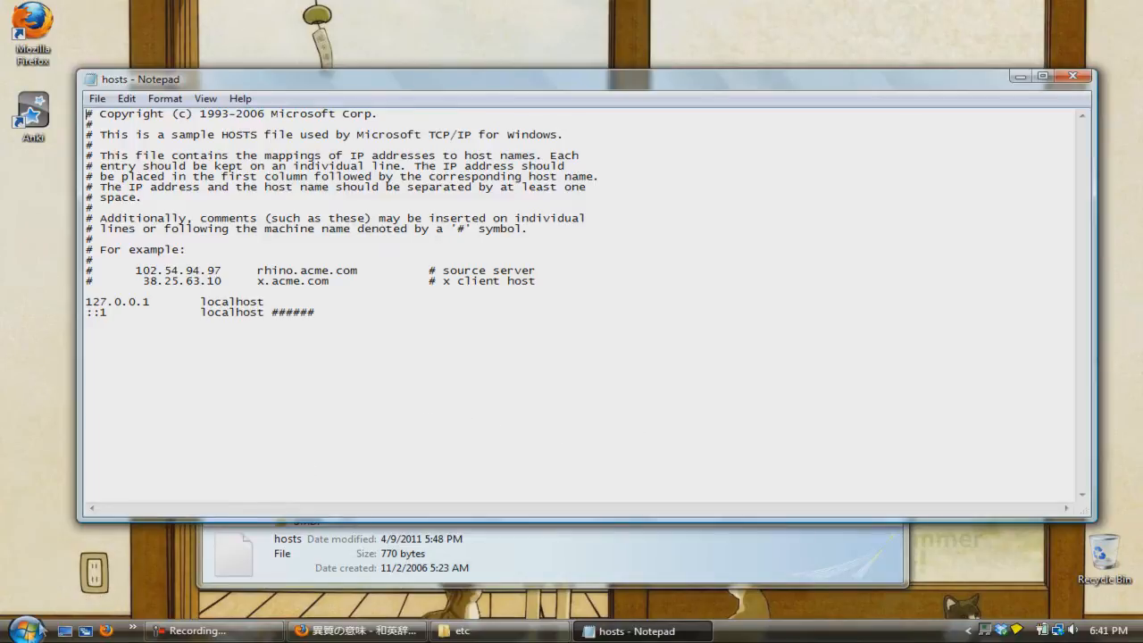
left_click(24, 629)
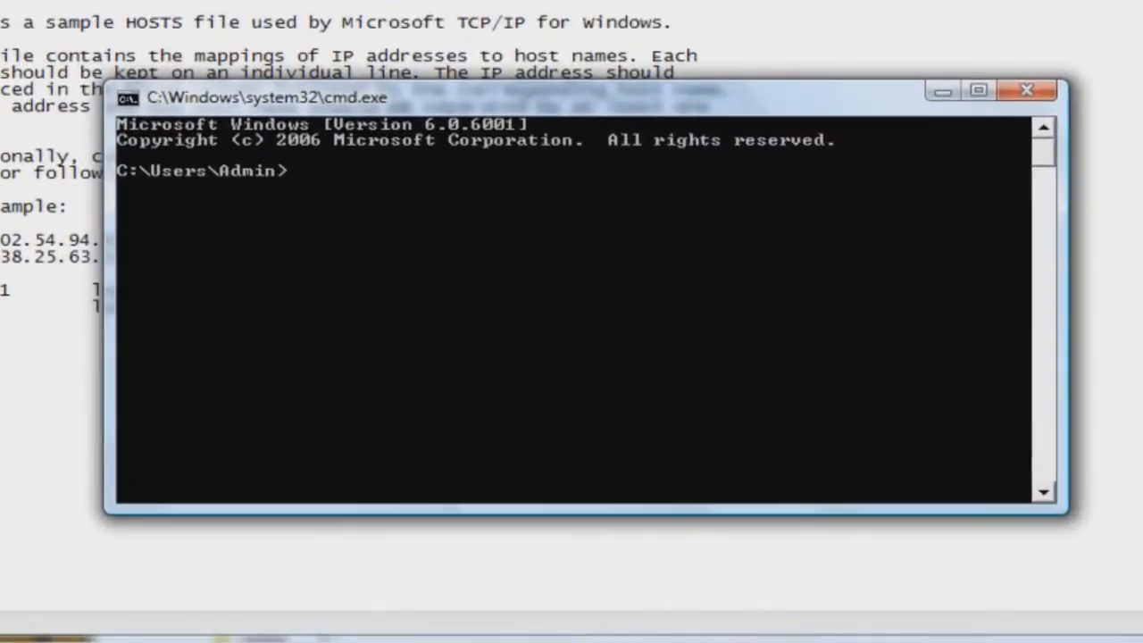
Ping facebook.com in Command Prompt, revealing its IP 69.63.189.16
type("ping f")
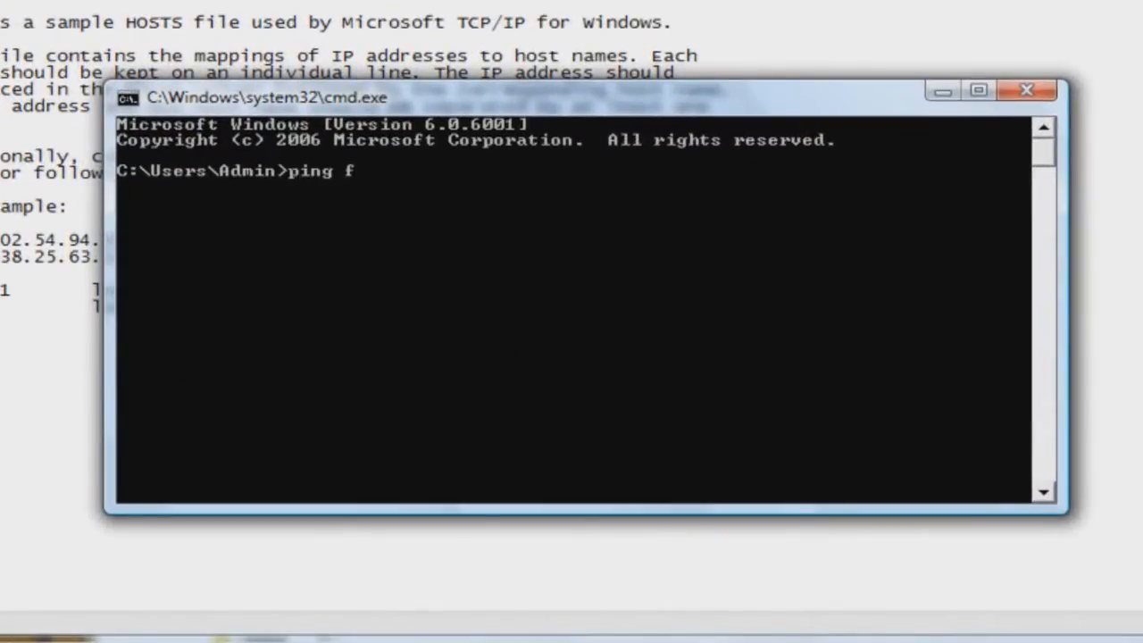
type("acebook")
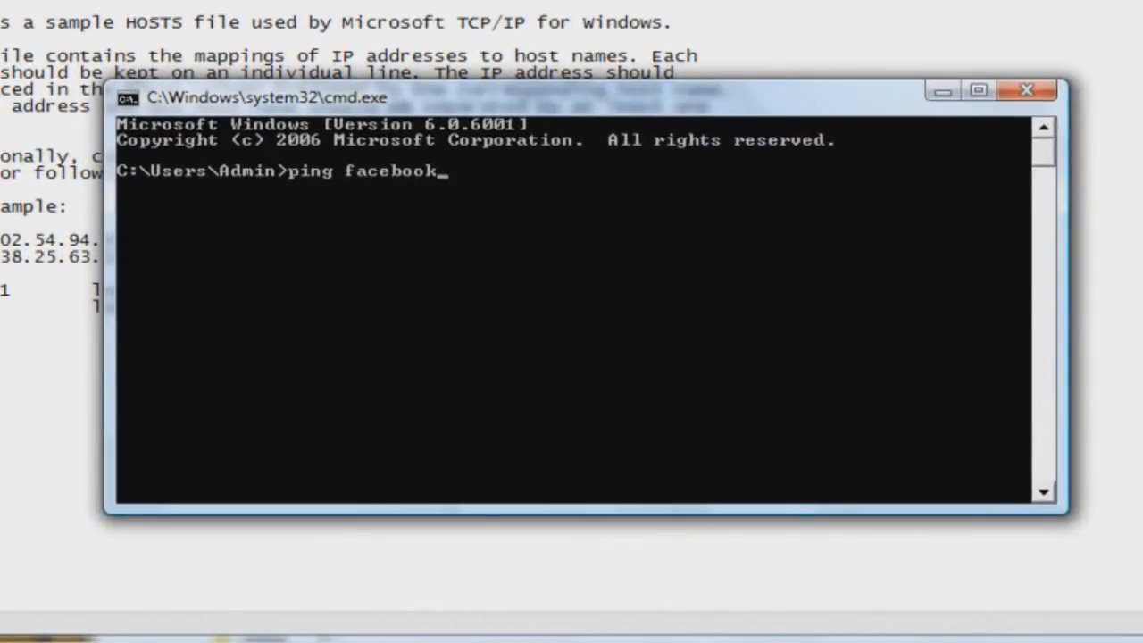
key("Return")
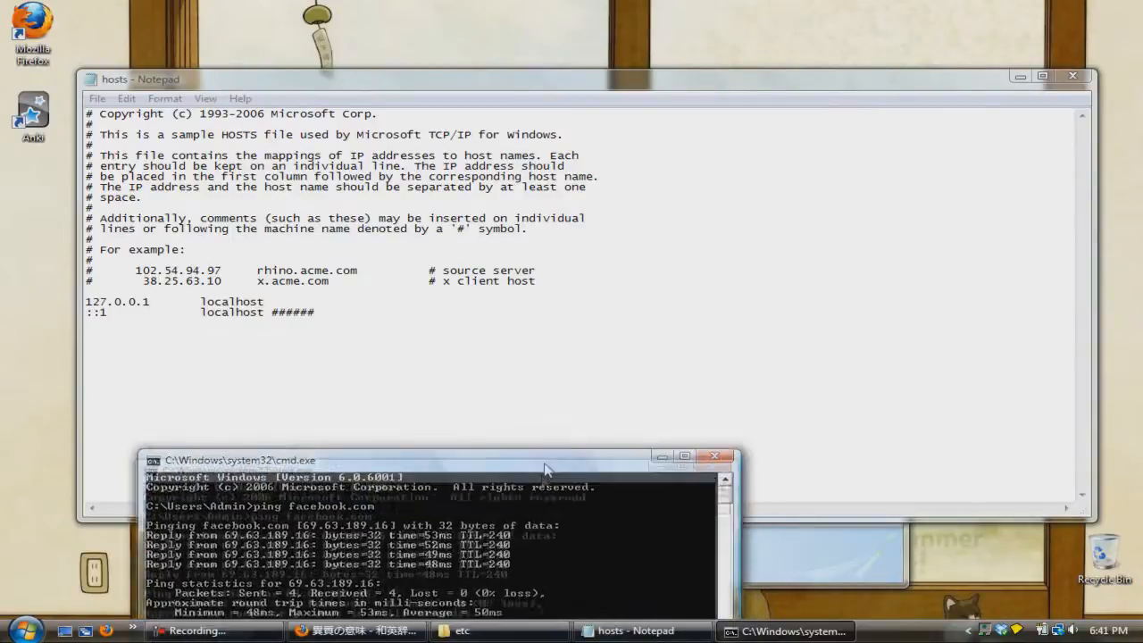
left_click(490, 336)
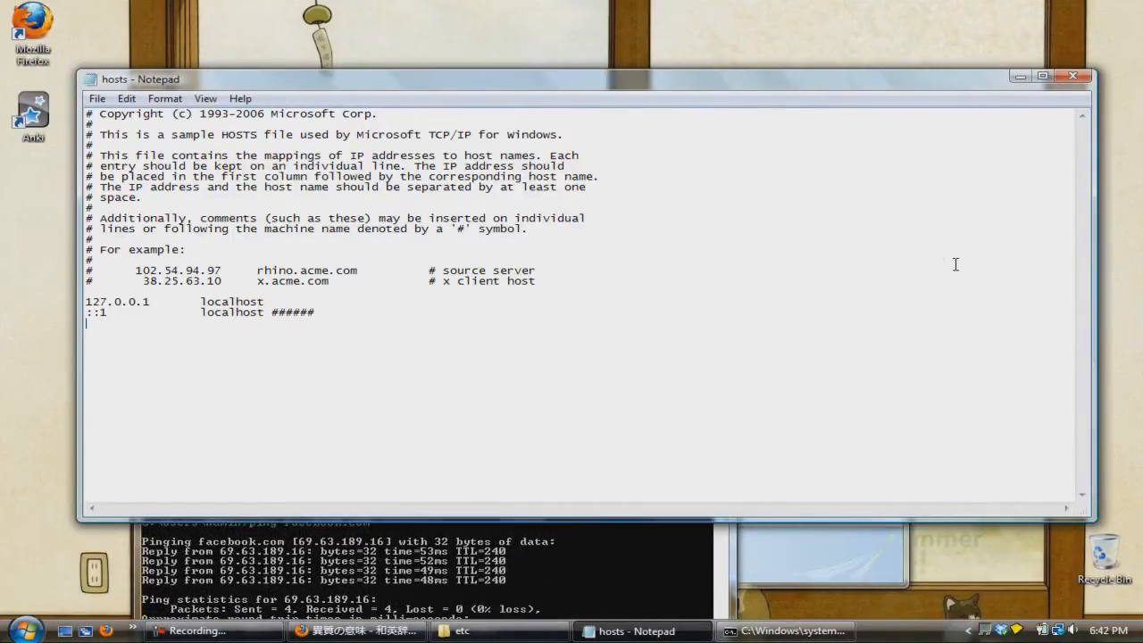
type("69.63.18")
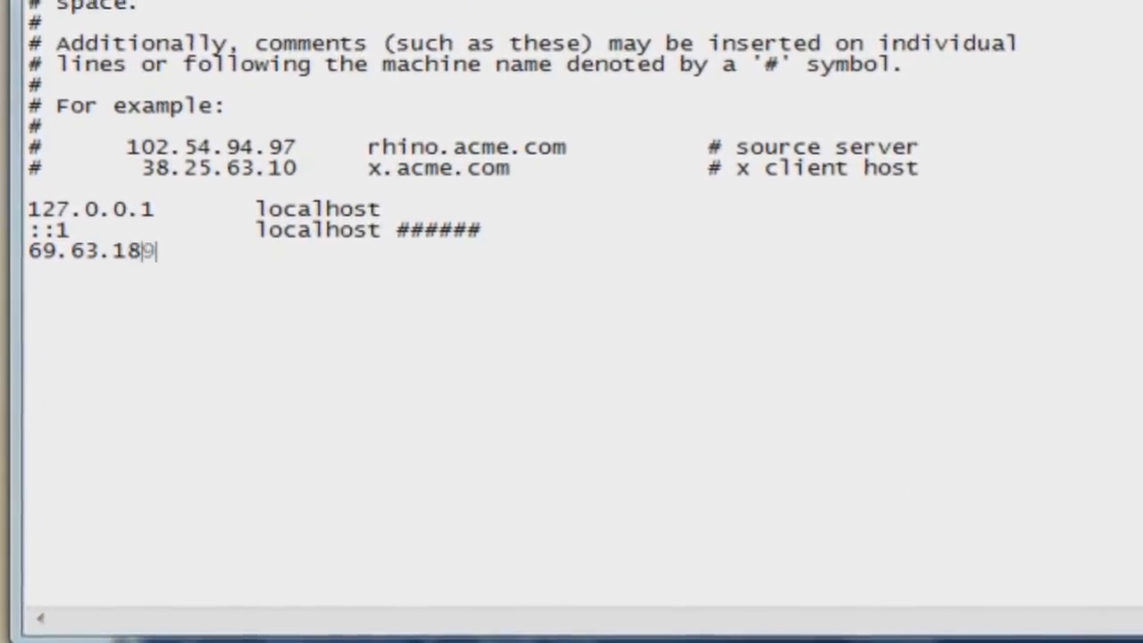
type("9.1")
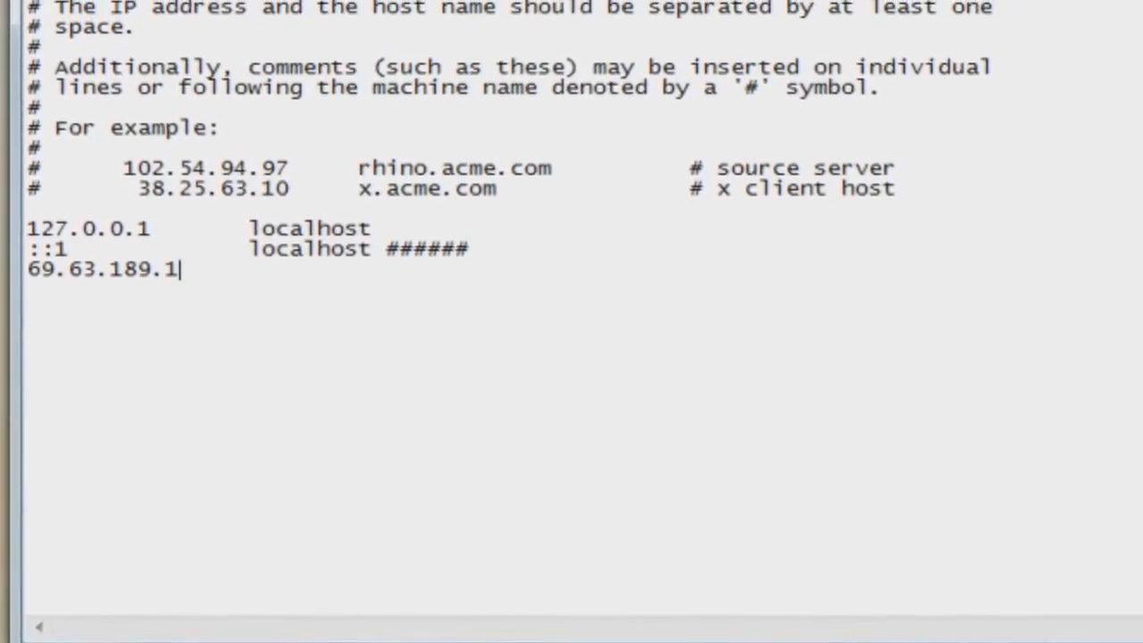
type("6")
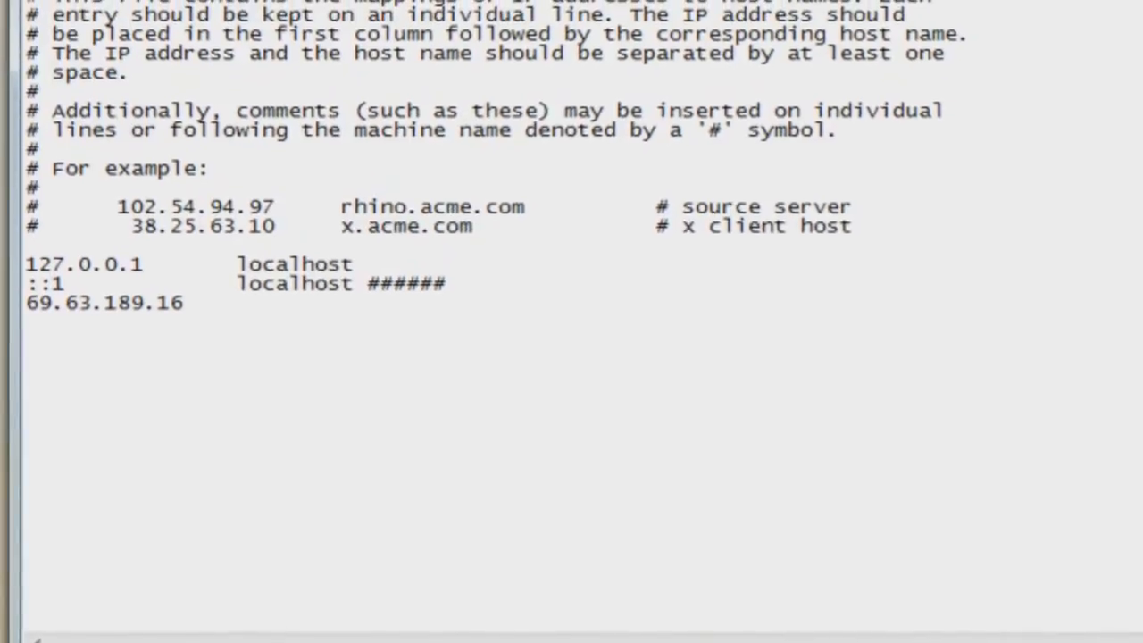
type("myspace.")
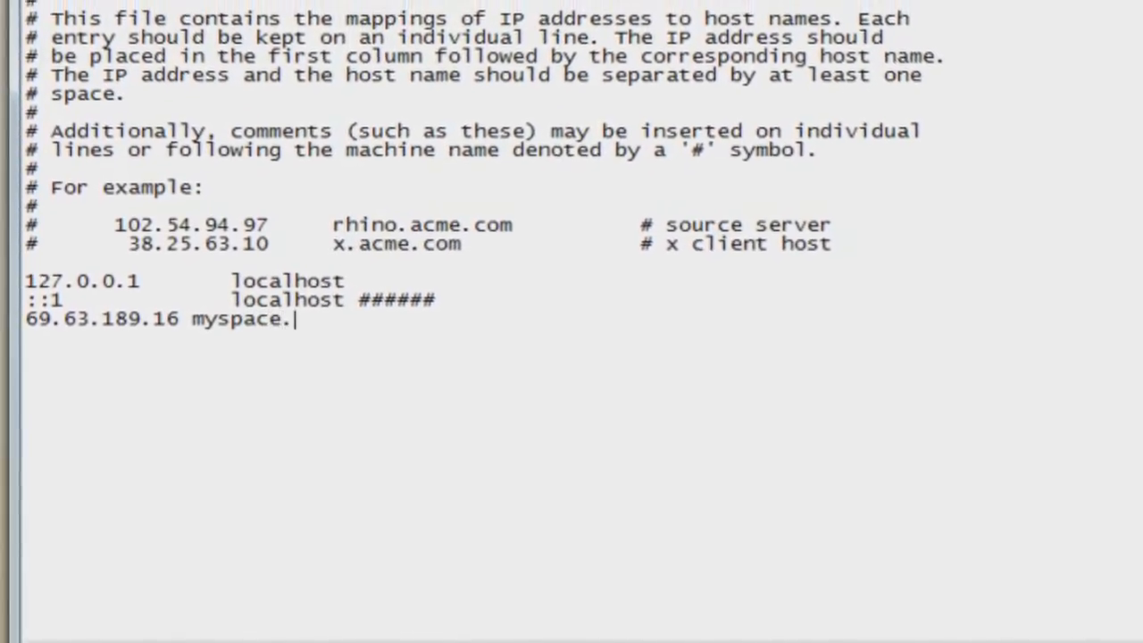
type("com")
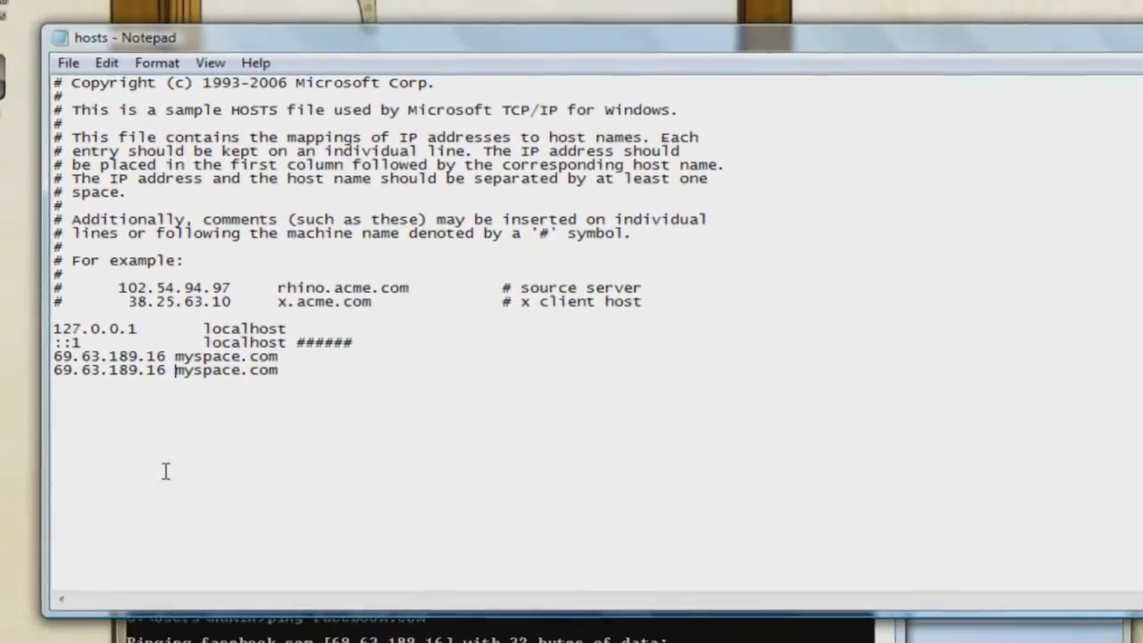
type("www.")
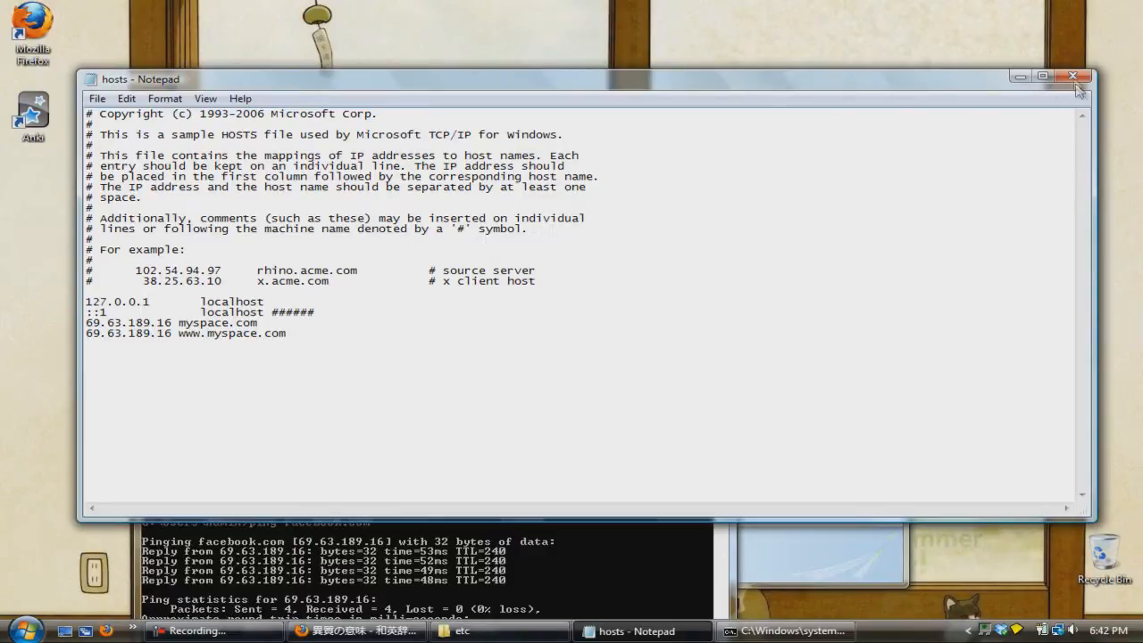
Close Notepad, saving hosts, and ignore the Windows Defender warning
left_click(1074, 76)
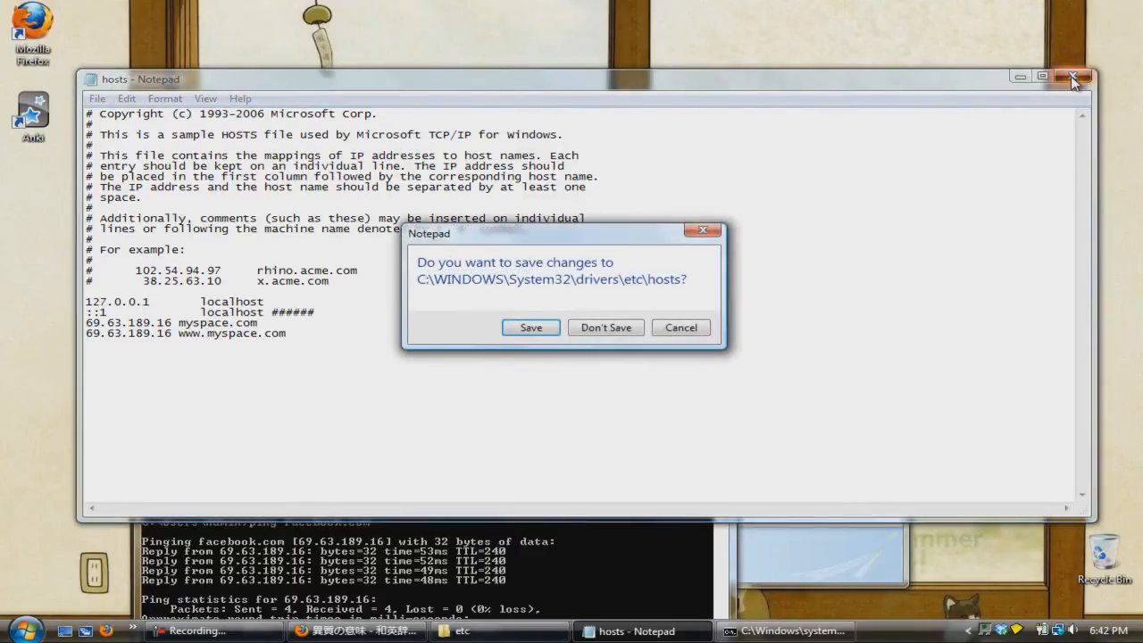
mouse_move(531, 327)
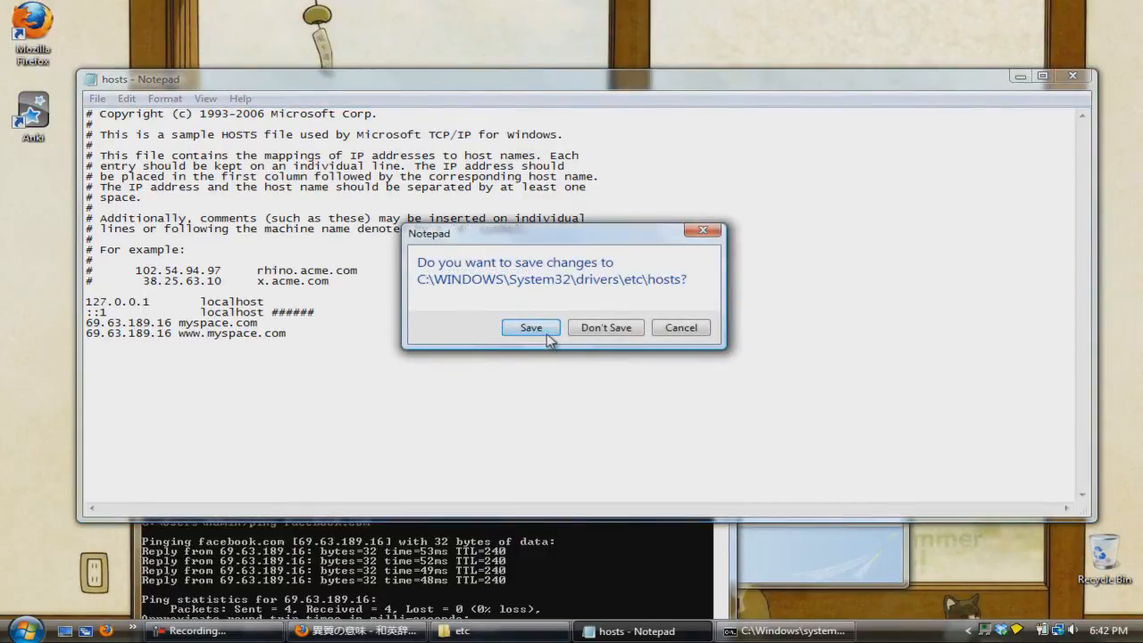
left_click(530, 327)
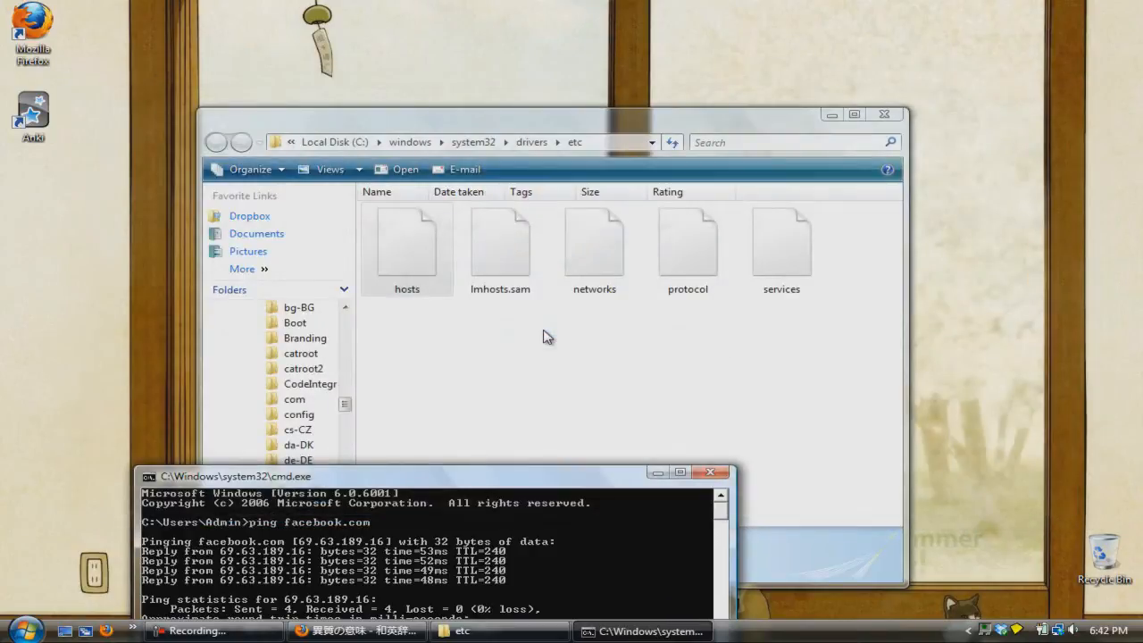
mouse_move(686, 439)
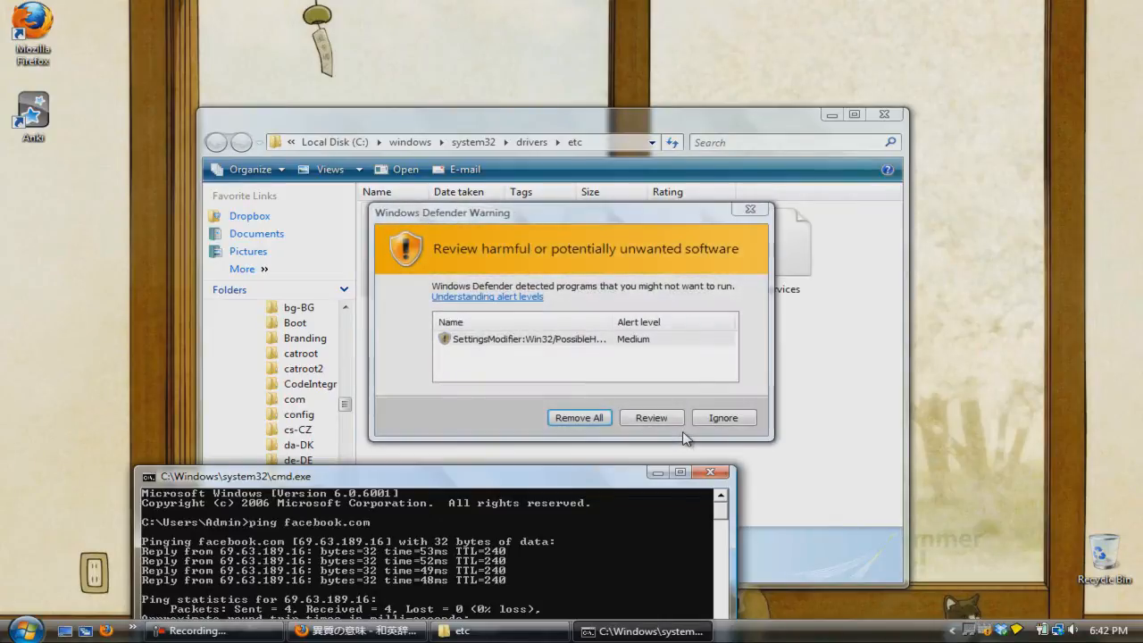
left_click(722, 417)
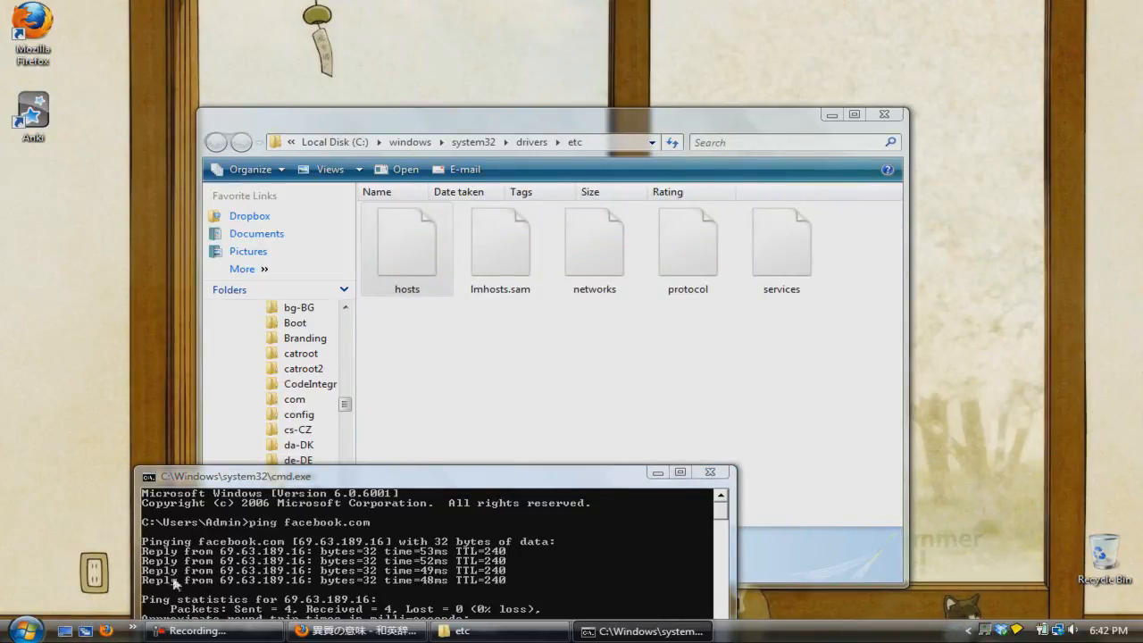
left_click(85, 631)
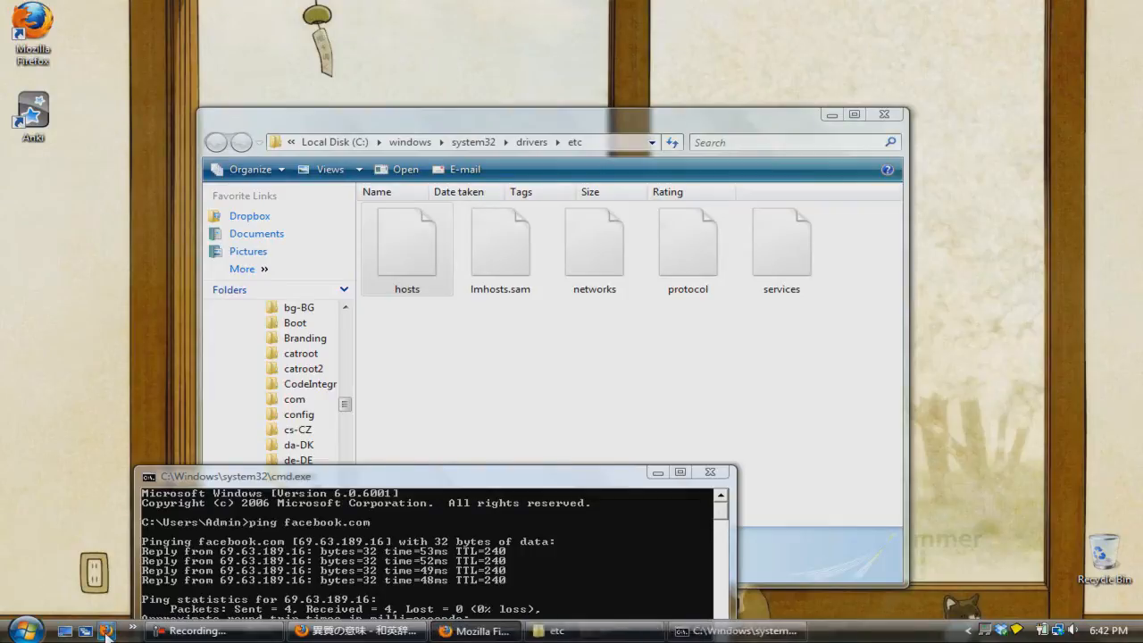
Go to myspace.com in Firefox and see Facebook's welcome page load instead
left_click(474, 631)
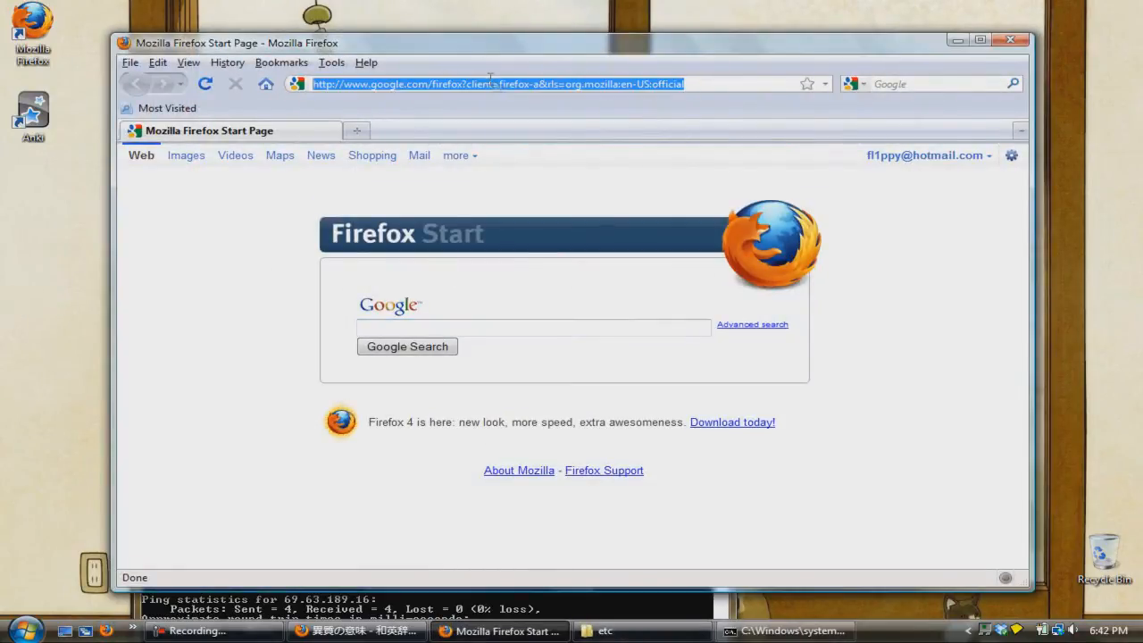
type("myspac")
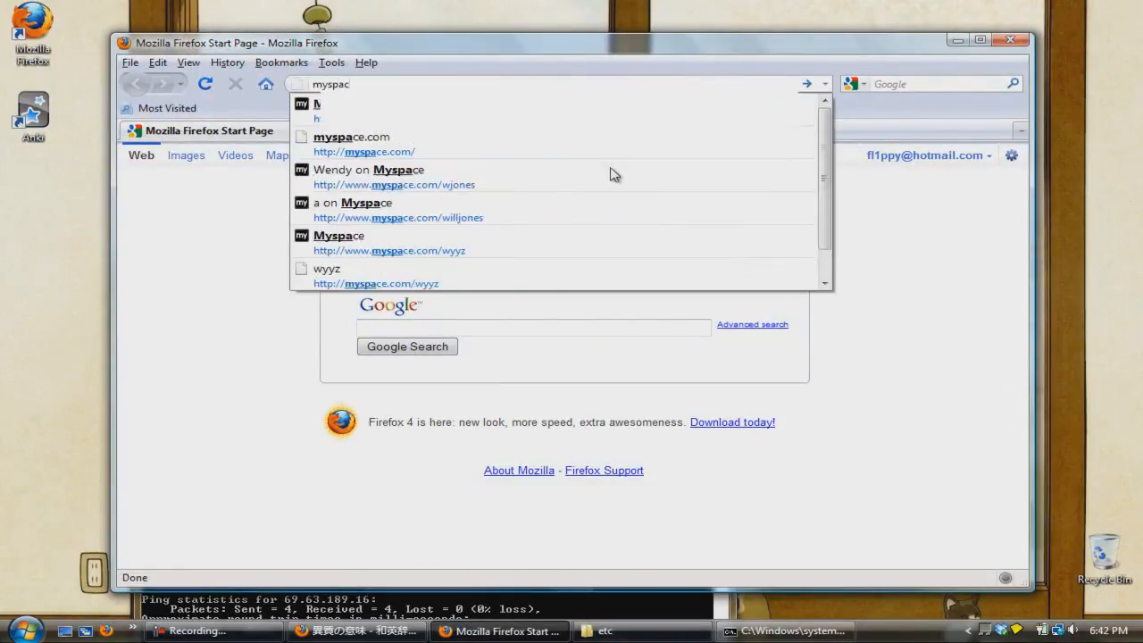
left_click(351, 137)
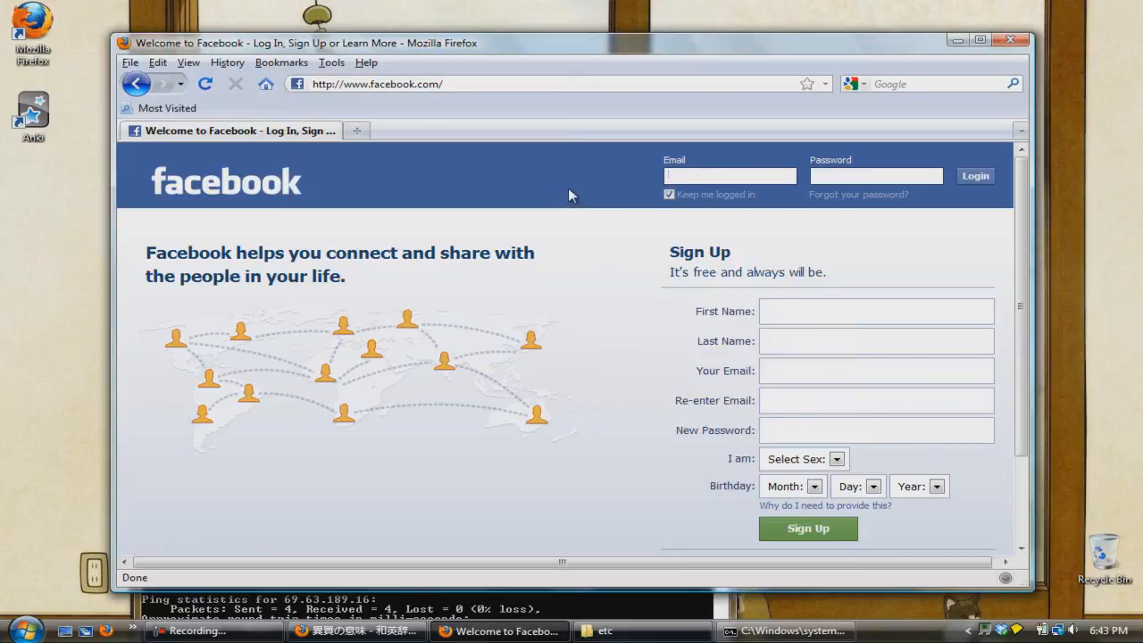
left_click(606, 631)
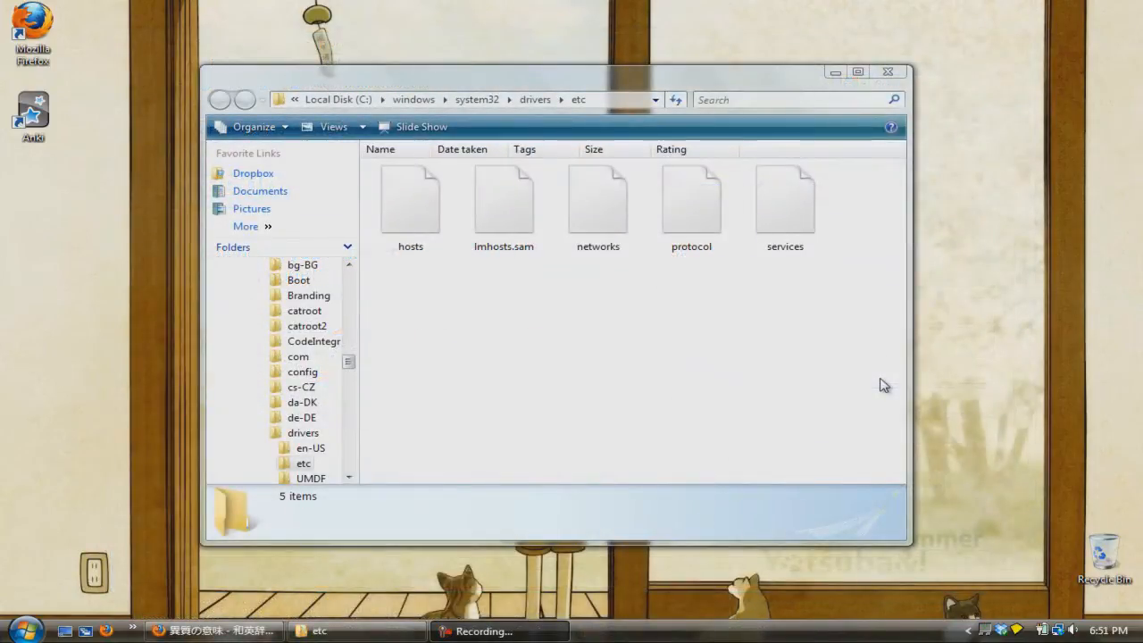
mouse_move(582, 358)
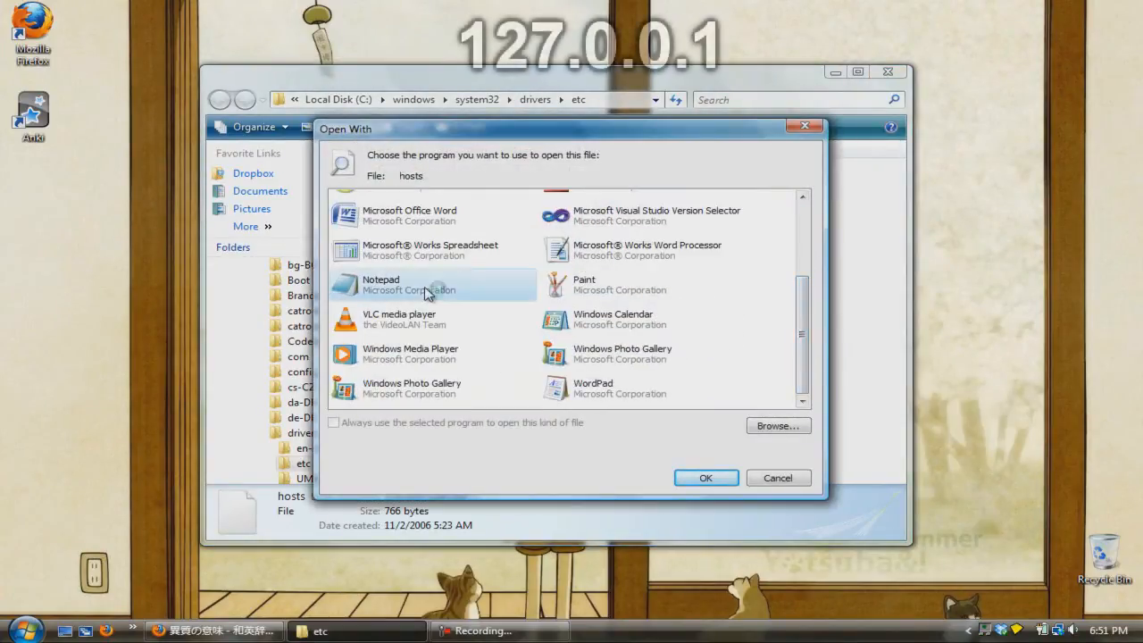
left_click(706, 478)
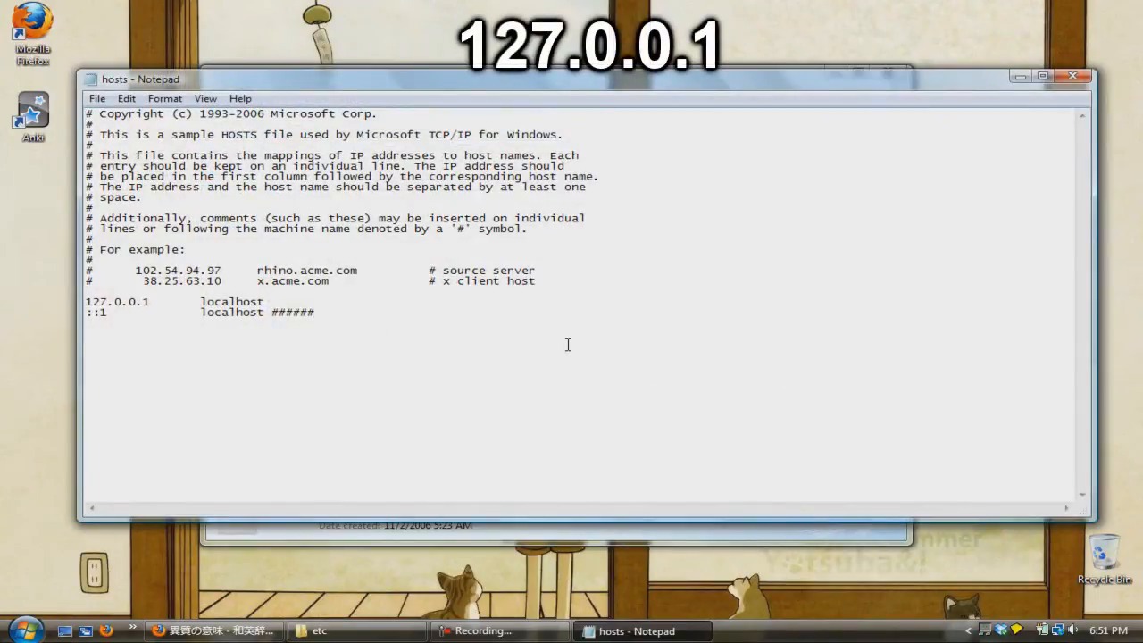
type("172.0")
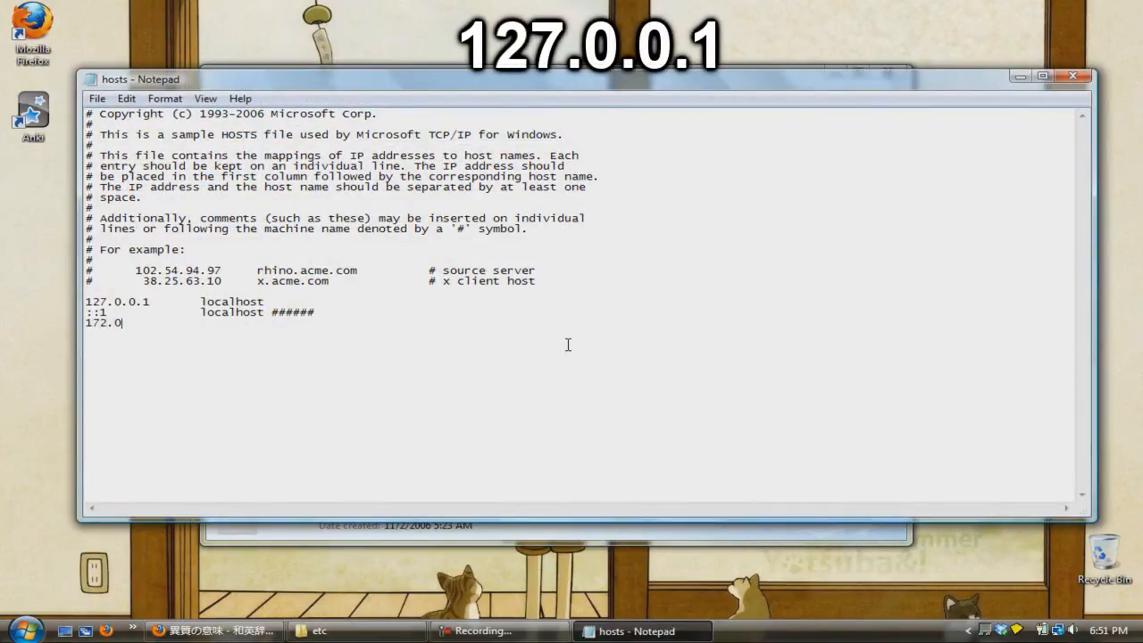
type(".0.1")
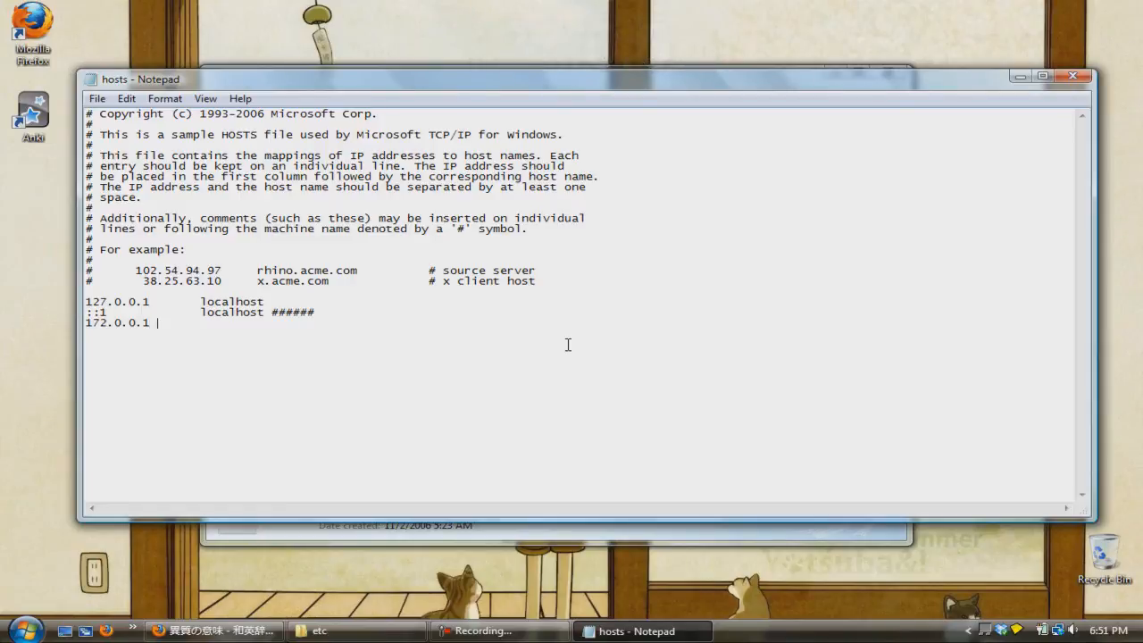
type("youtube.com")
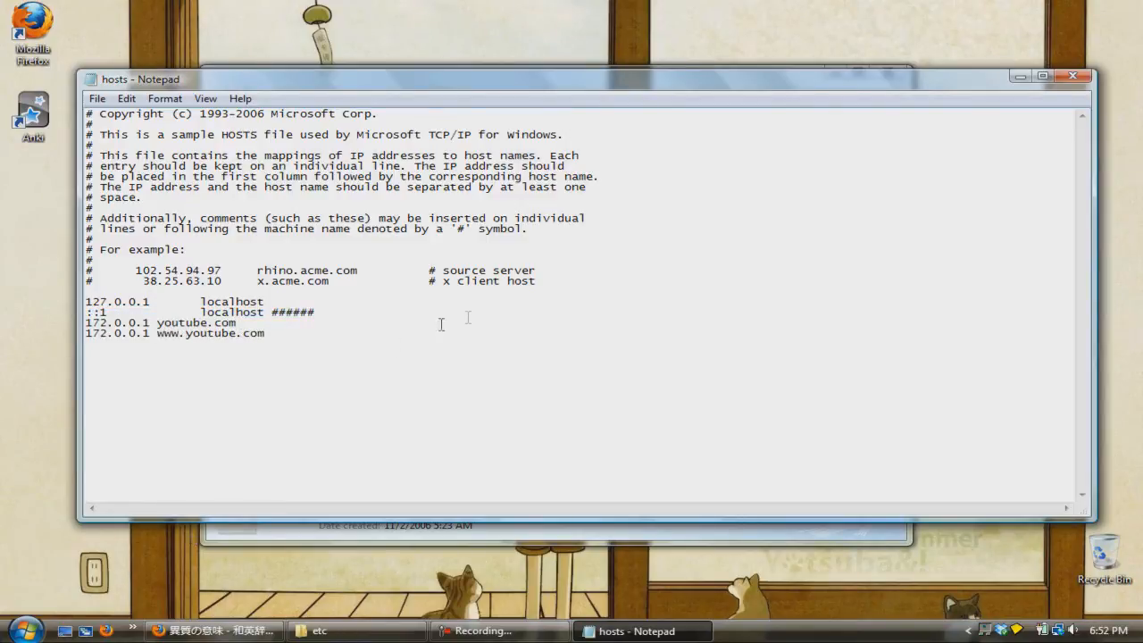
left_click(1073, 76)
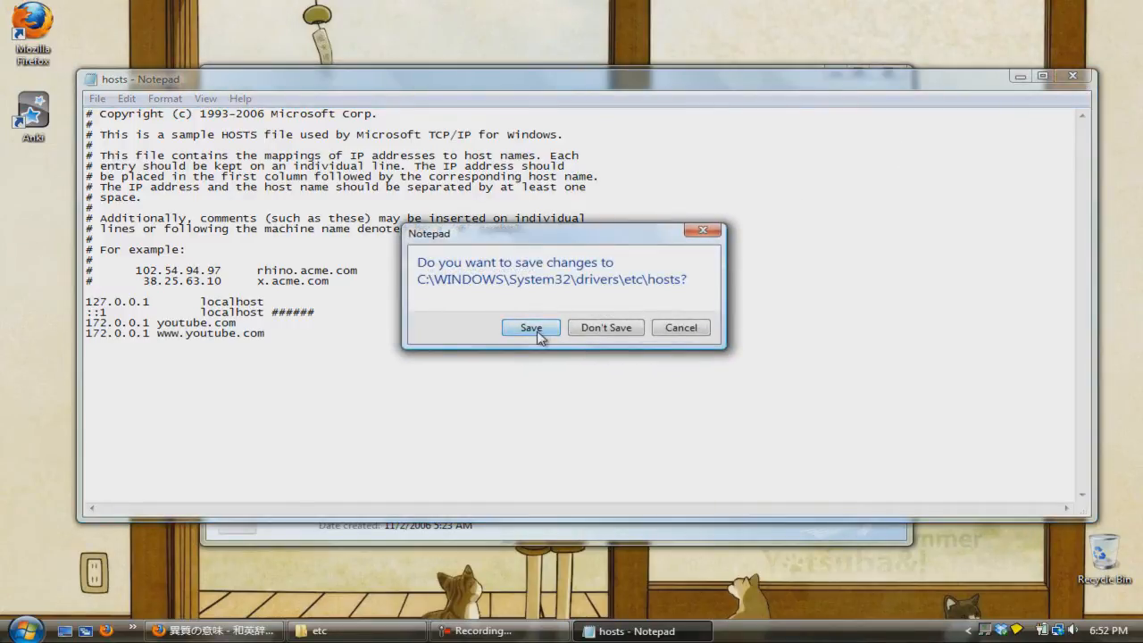
left_click(530, 327)
type("youtube.com")
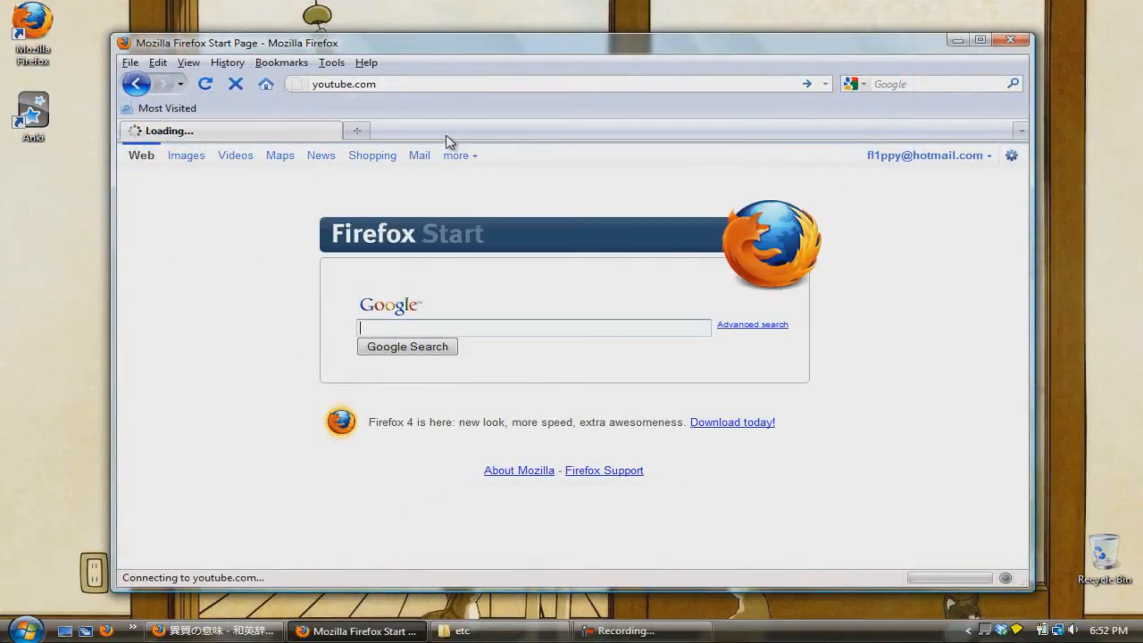
mouse_move(451, 183)
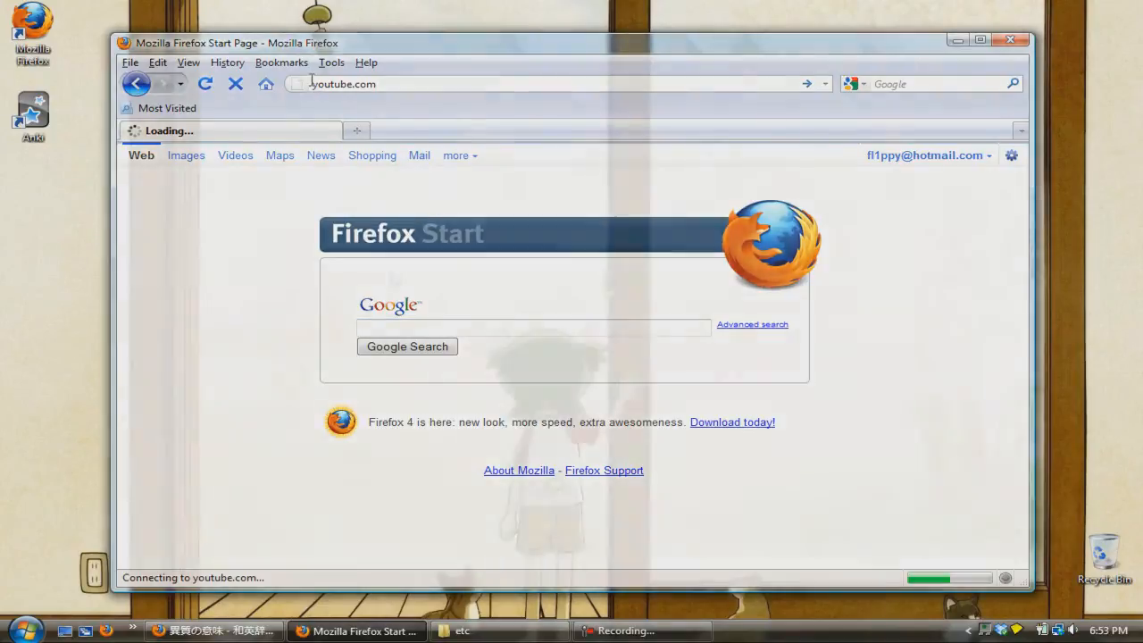
Search the Start menu for cmd so cmd.exe appears in the results
left_click(1010, 40)
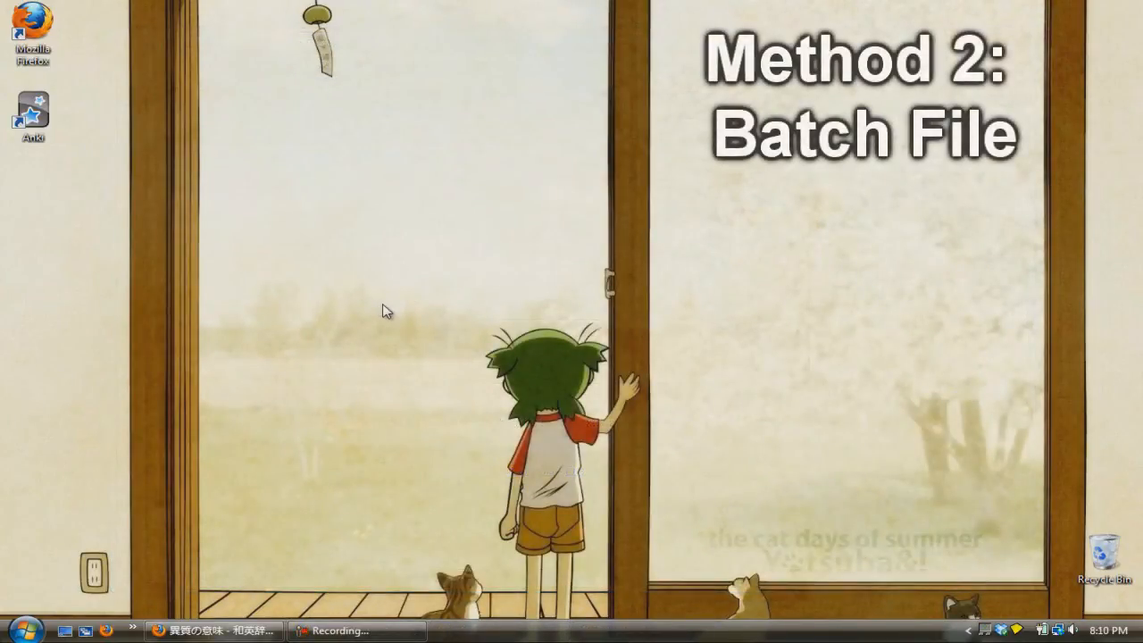
mouse_move(339, 312)
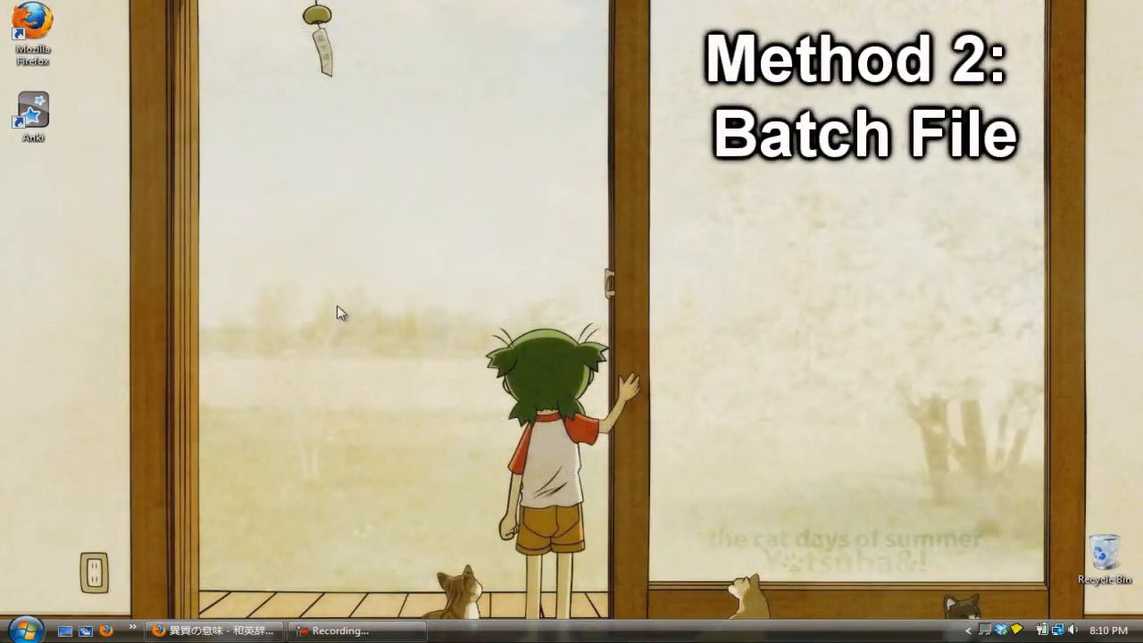
left_click(24, 629)
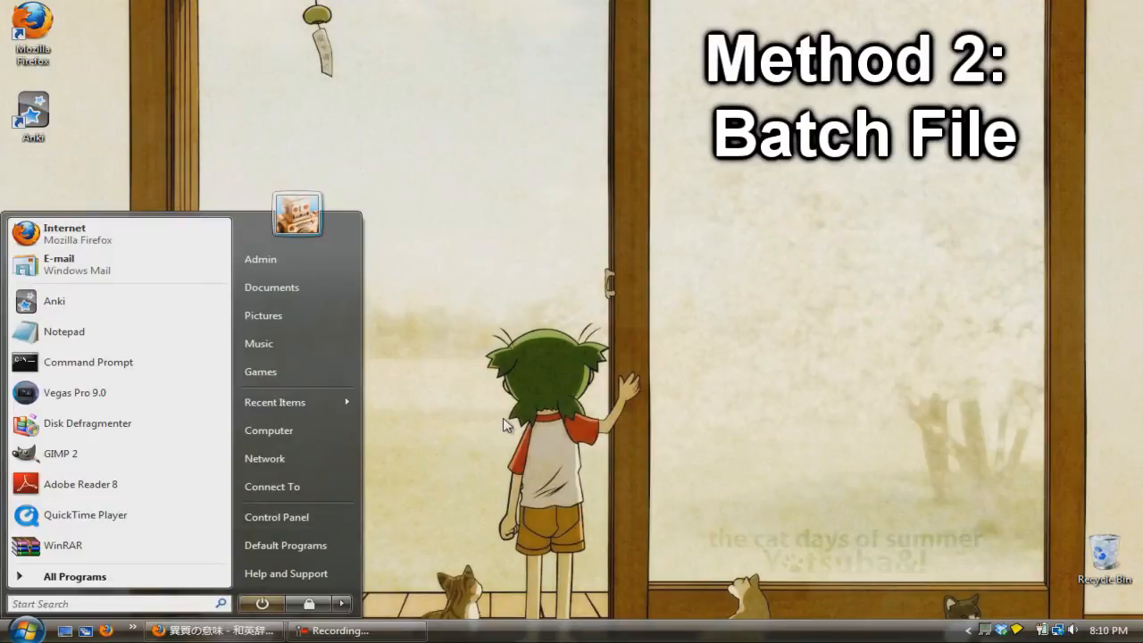
type("cmd")
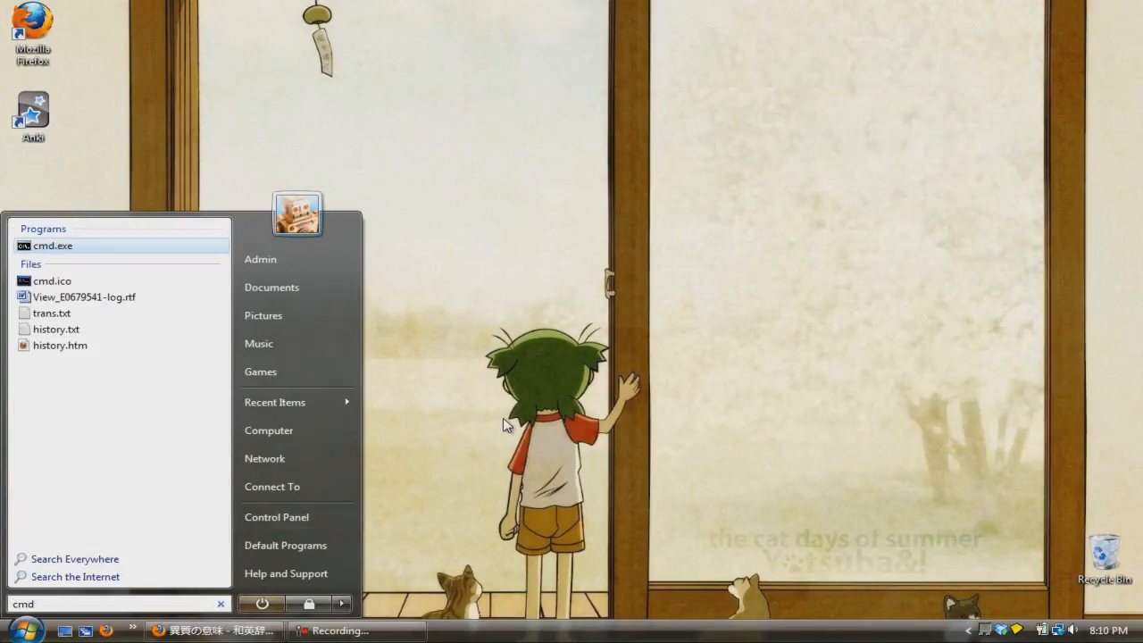
Run 'ping facebook.com' in cmd.exe, note 69.63.189.16, then close the console
left_click(52, 246)
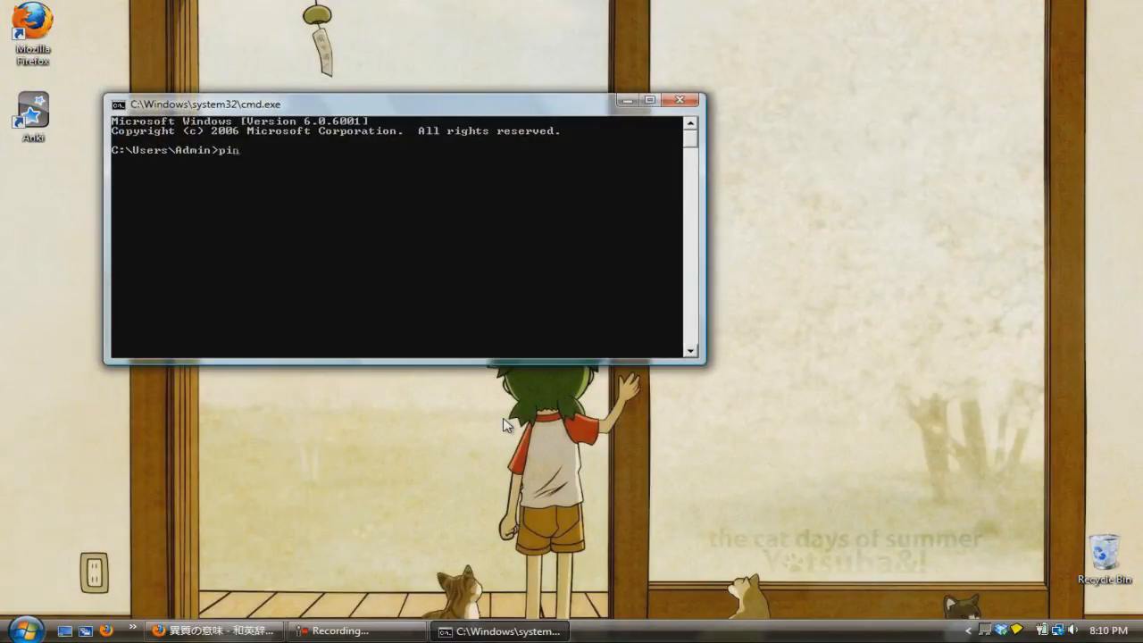
type("g faceboo")
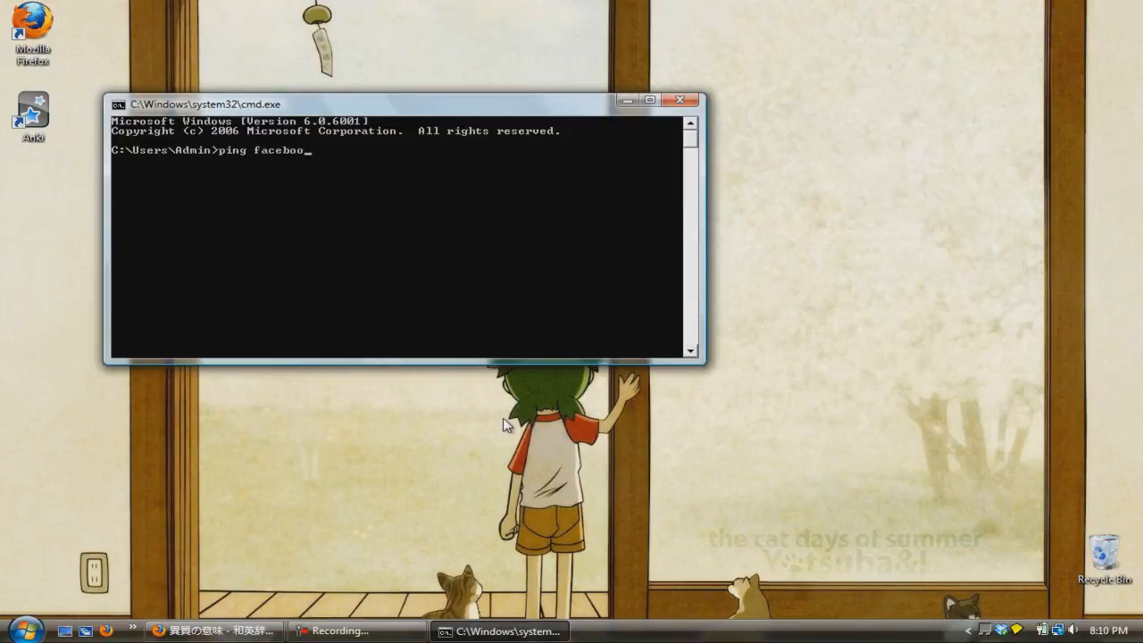
type("k.com")
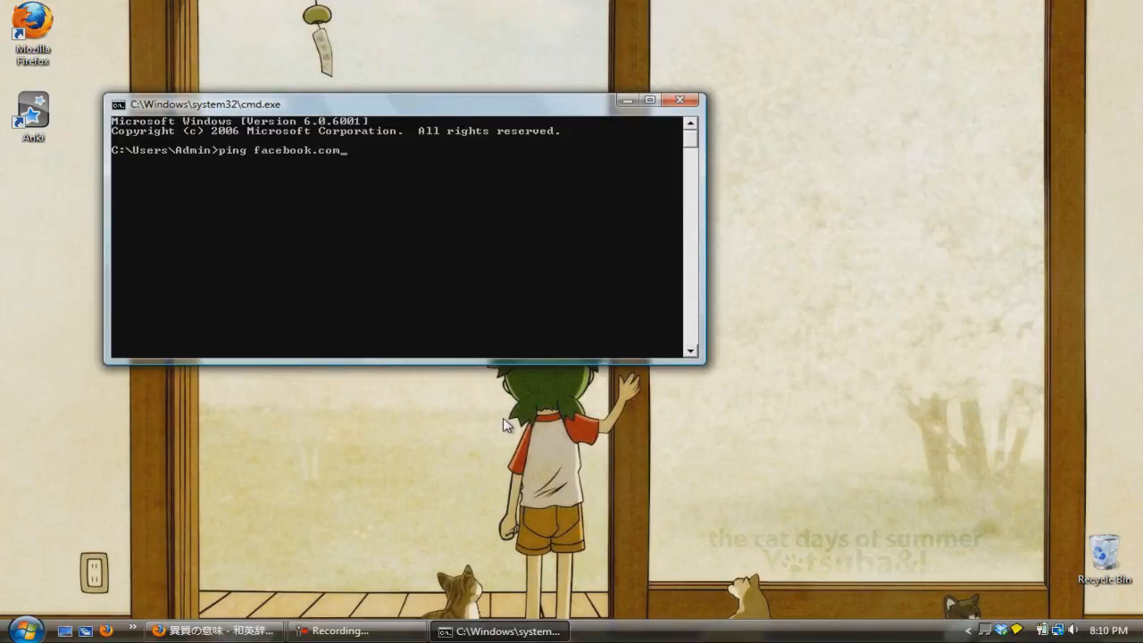
key("Return")
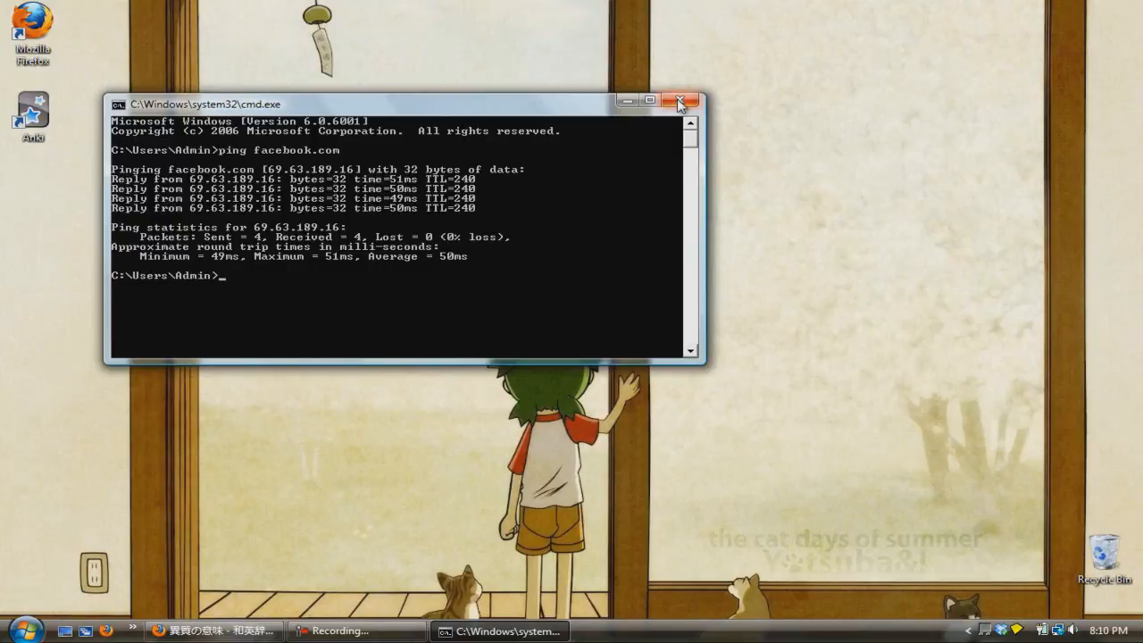
left_click(22, 629)
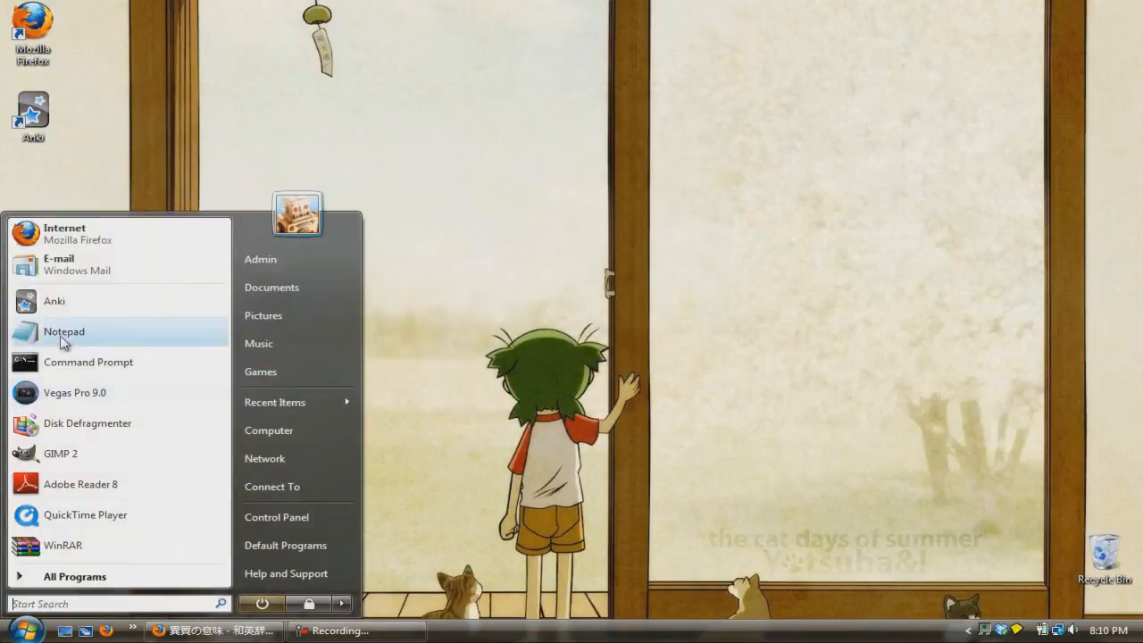
left_click(63, 331)
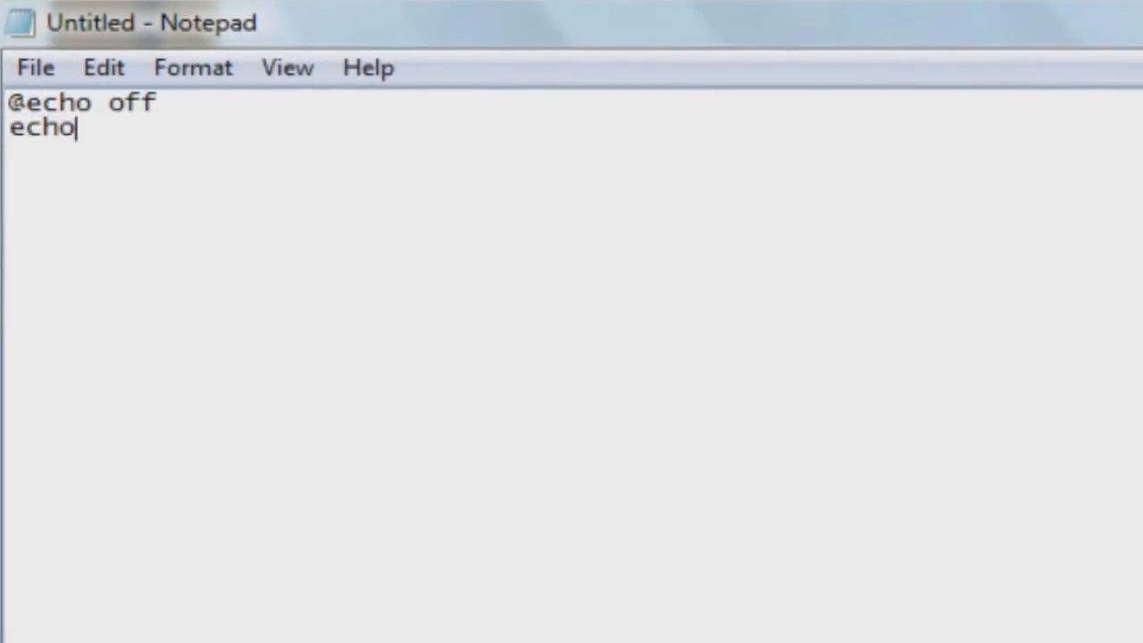
type("69.")
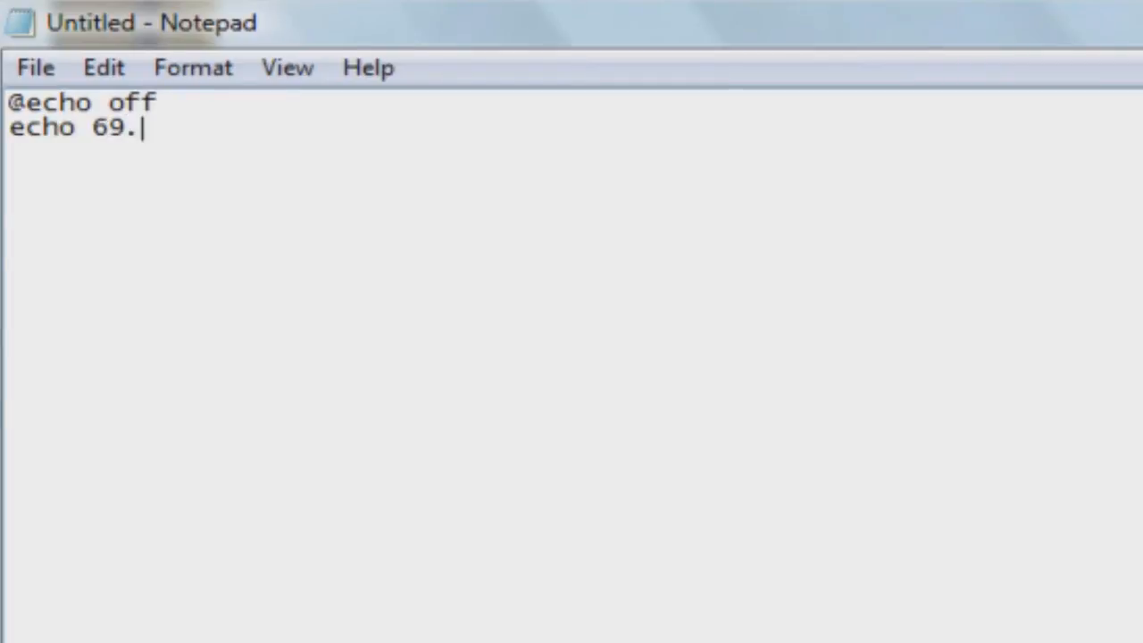
type("63.189.11 |")
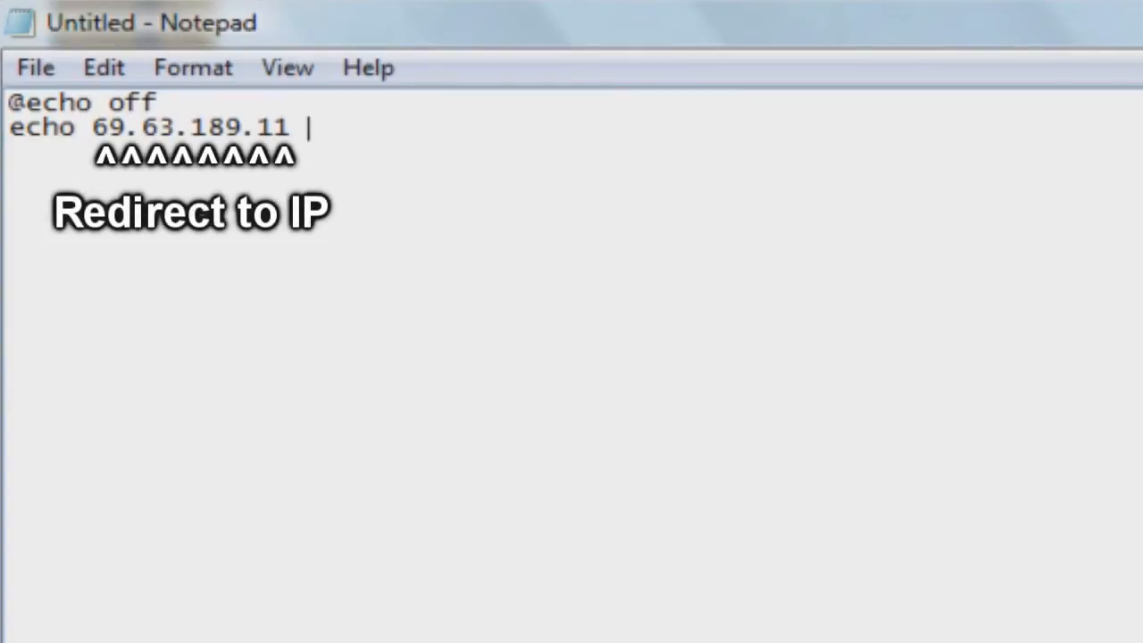
type("myspace.")
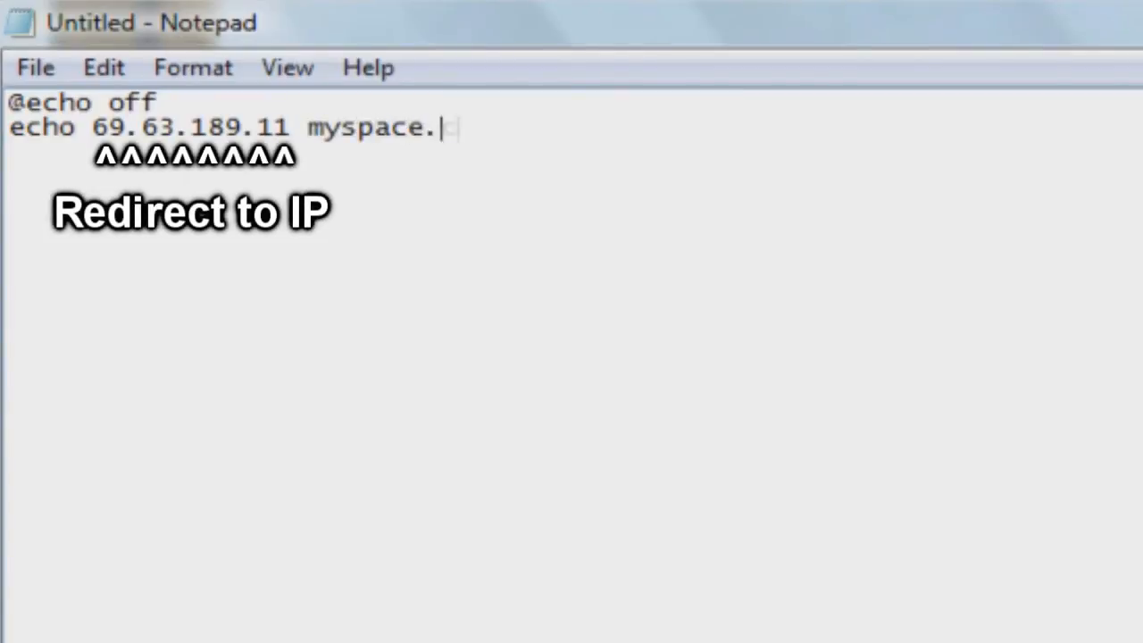
type("com>>")
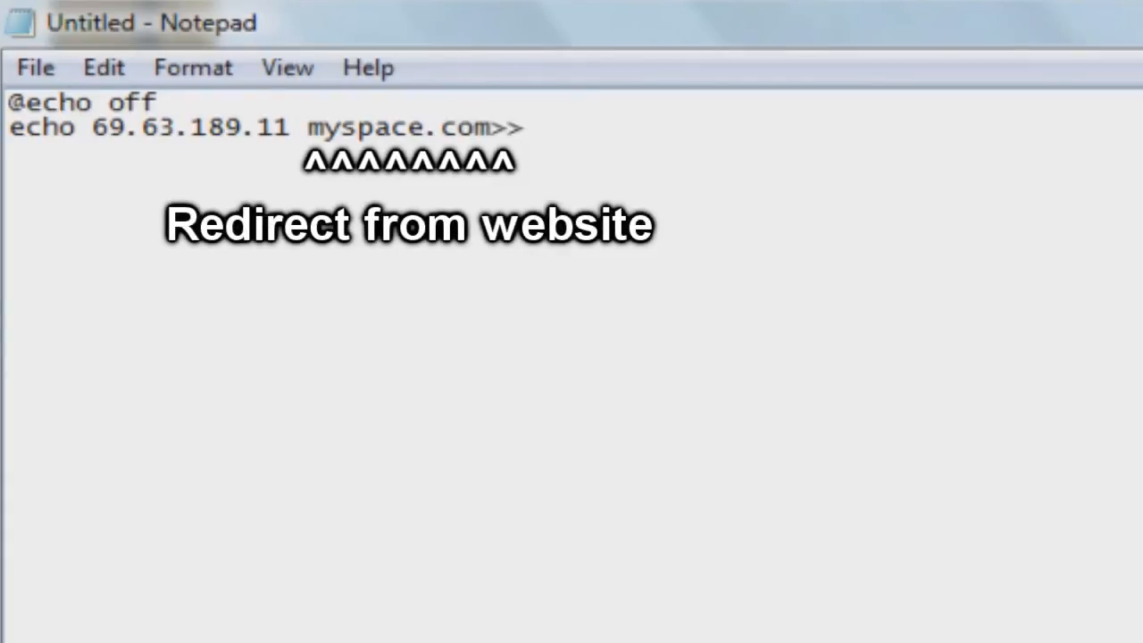
type("%WINDIR%")
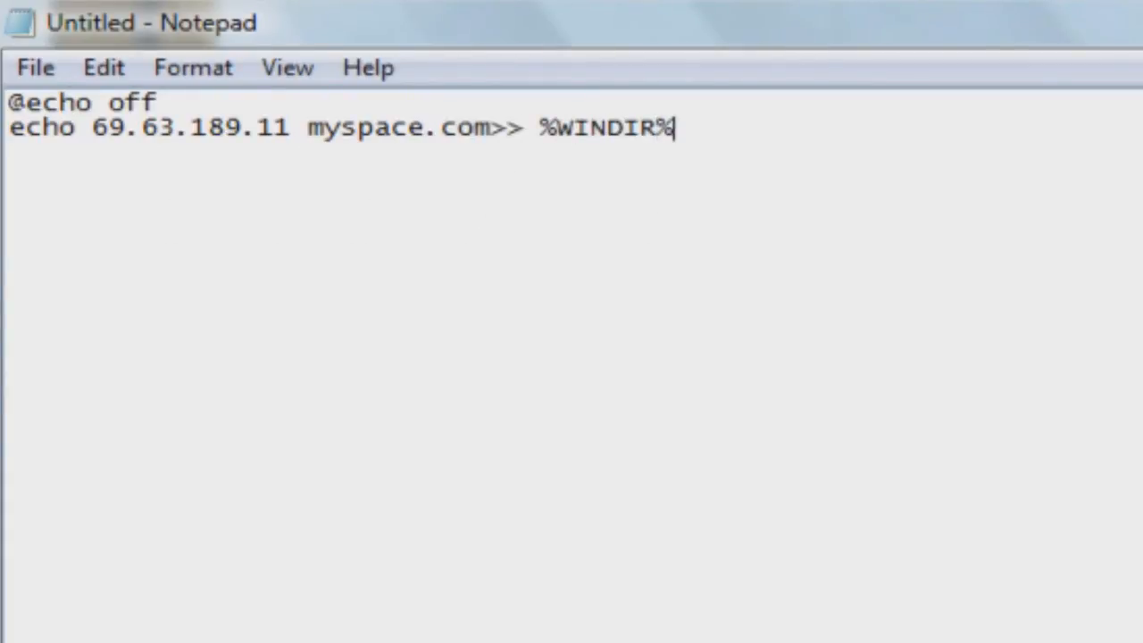
type("/system3")
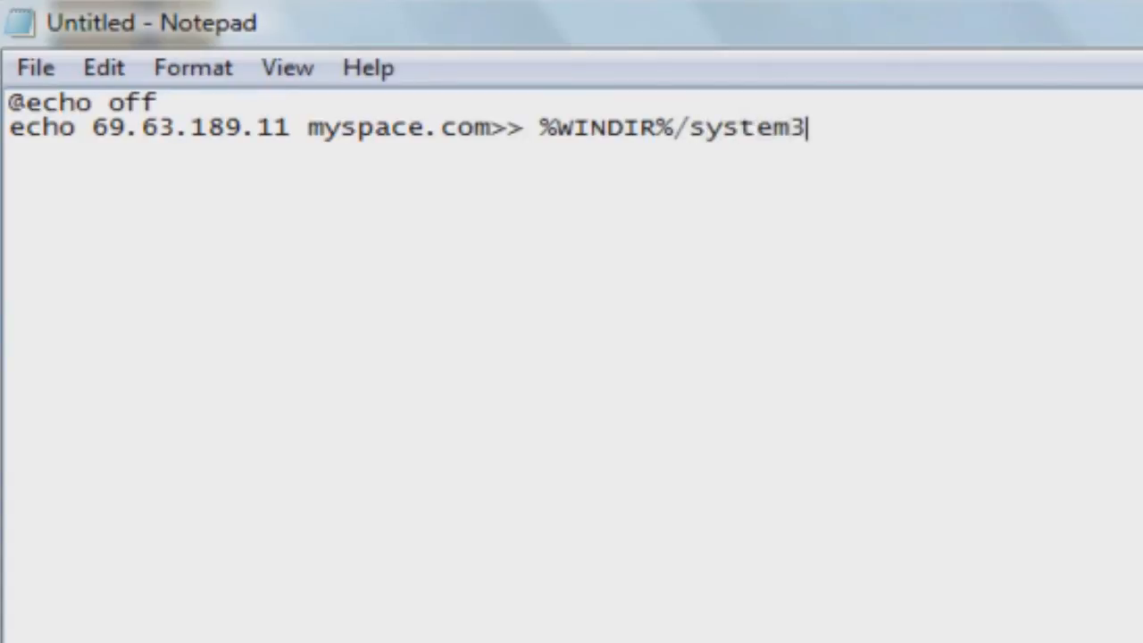
type("2/driver")
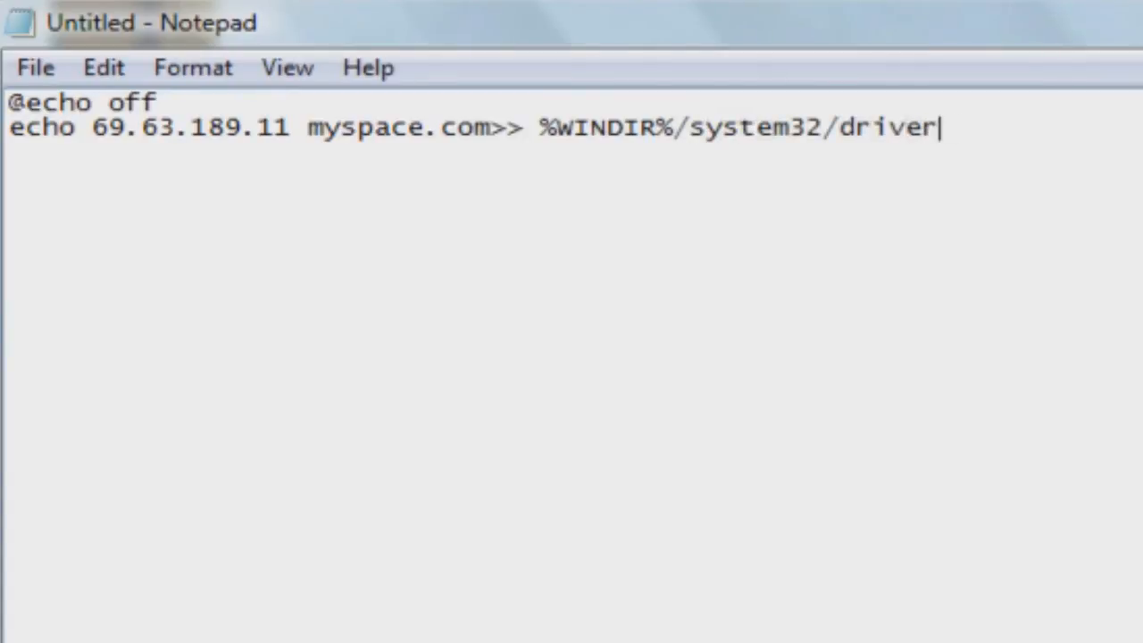
type("s/etc/")
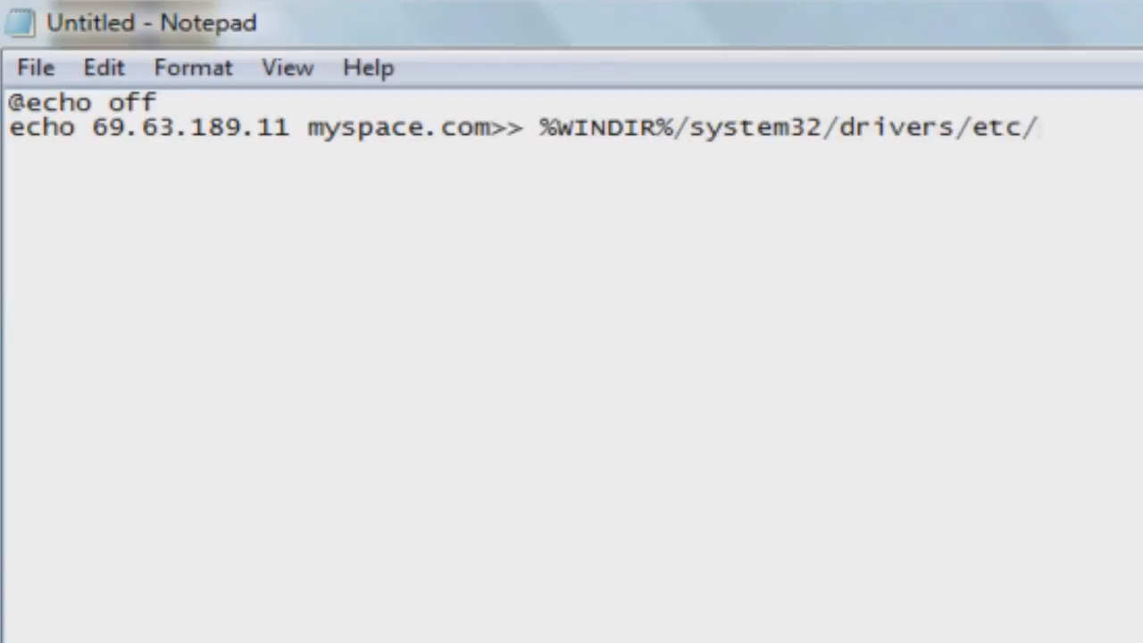
type("hosts")
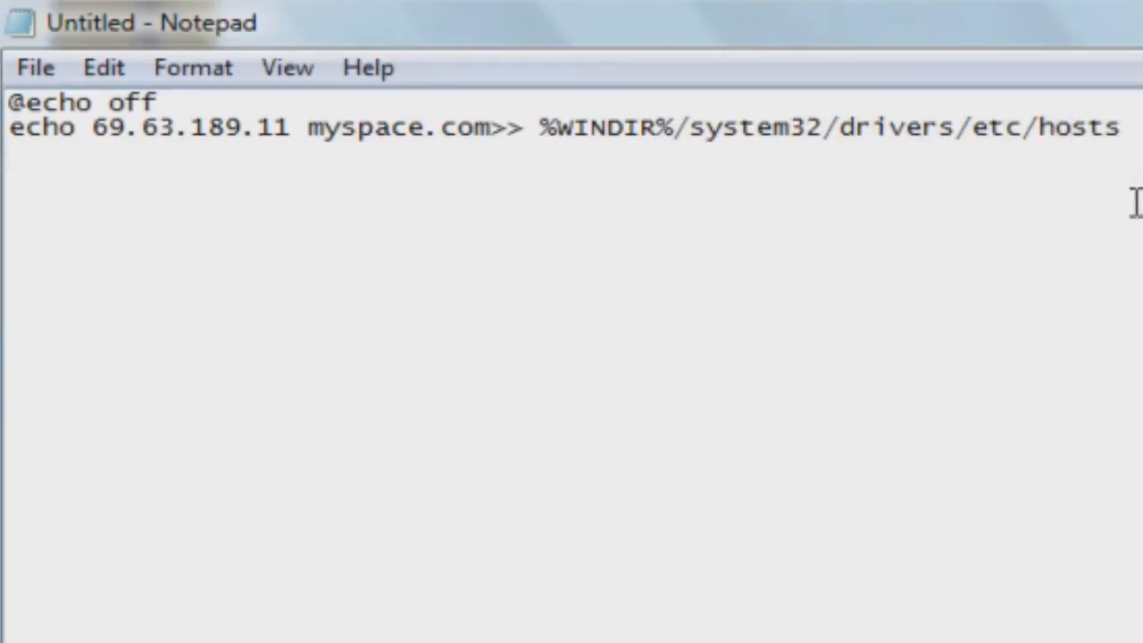
left_click_drag(138, 127, 1117, 127)
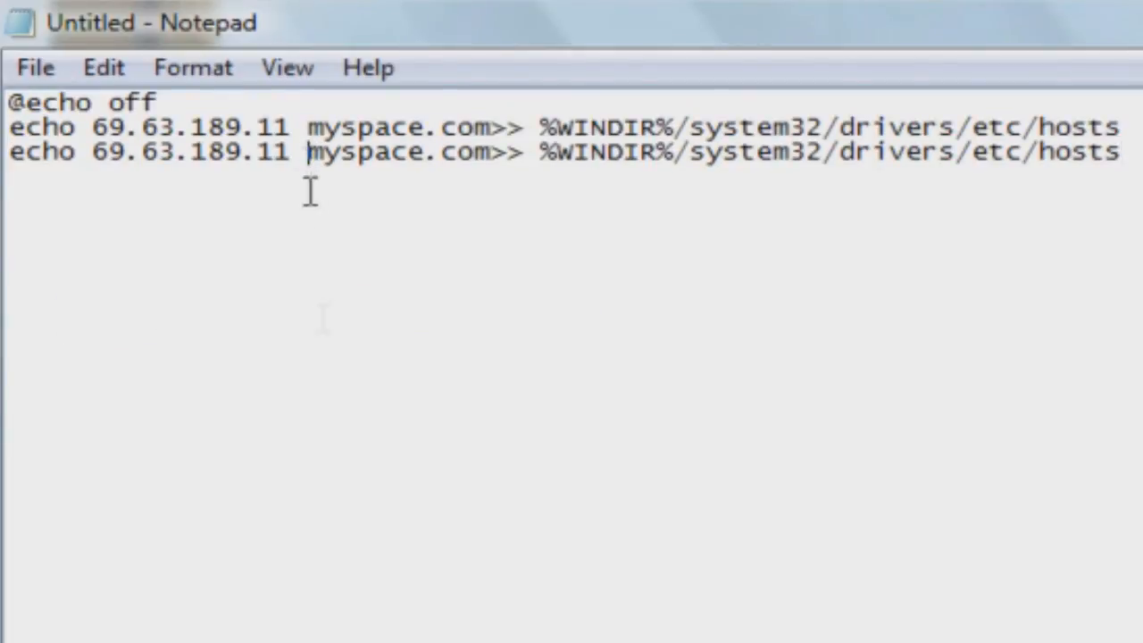
type("www.")
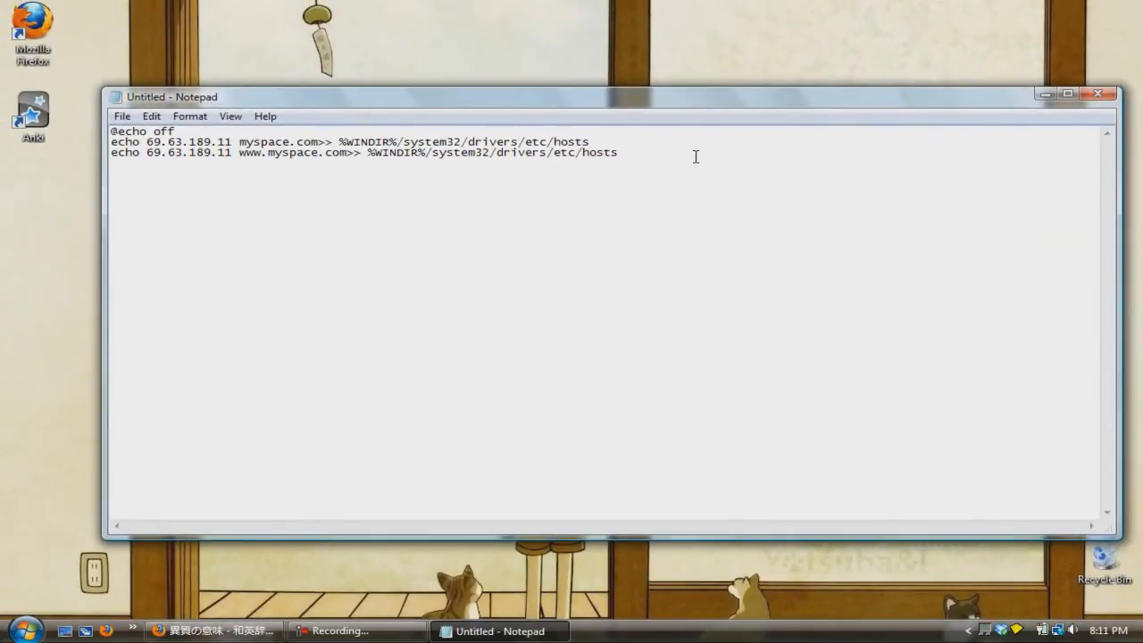
Add an echo line sending youtube.com to 172.0.0.1 in %WINDIR%/system32/drivers/etc/hosts
type("echo")
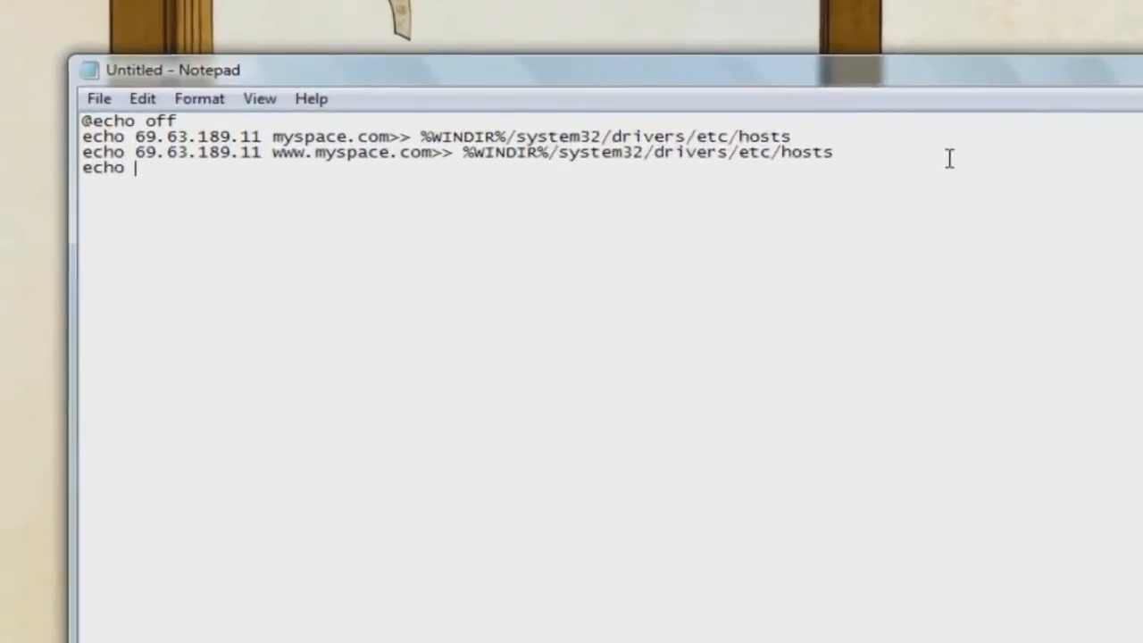
type("172.0.")
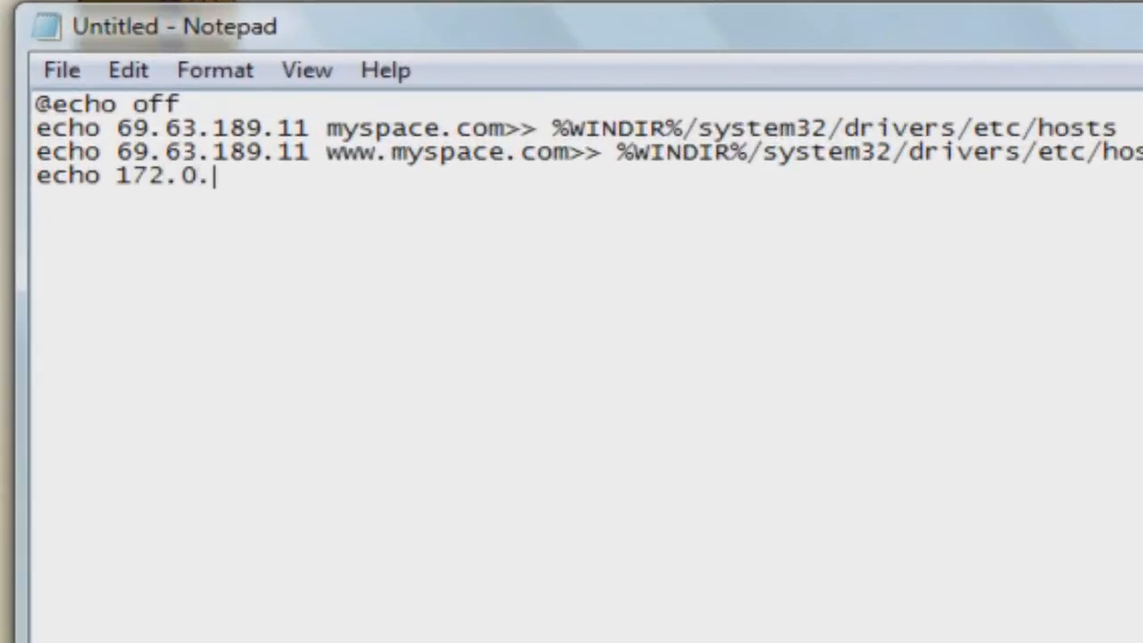
type("0.1")
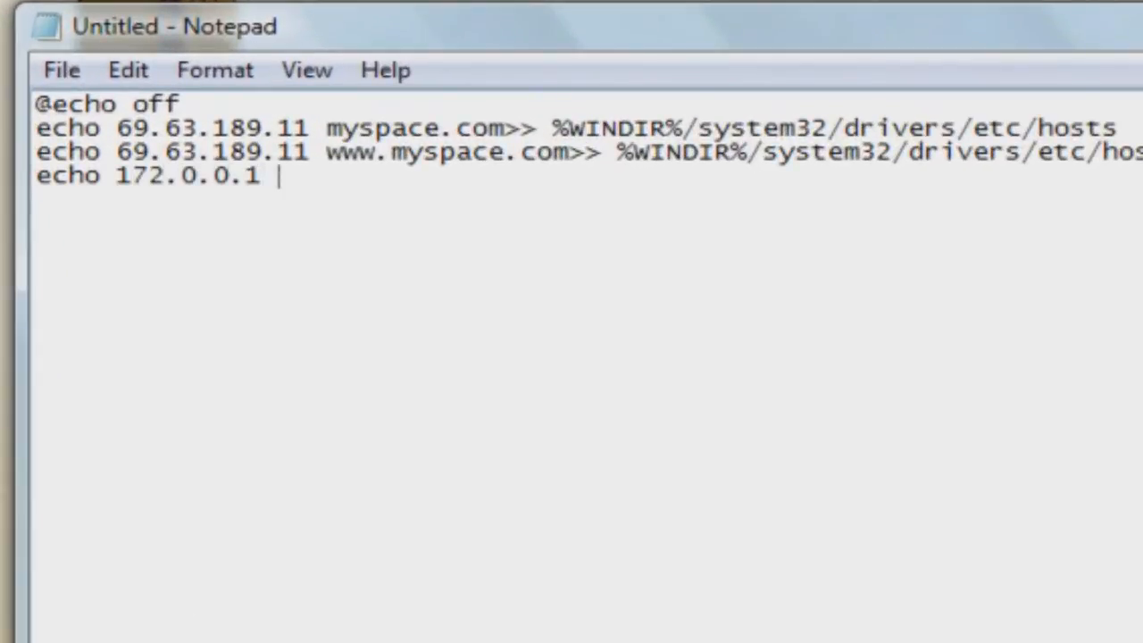
type("youtube.com>>")
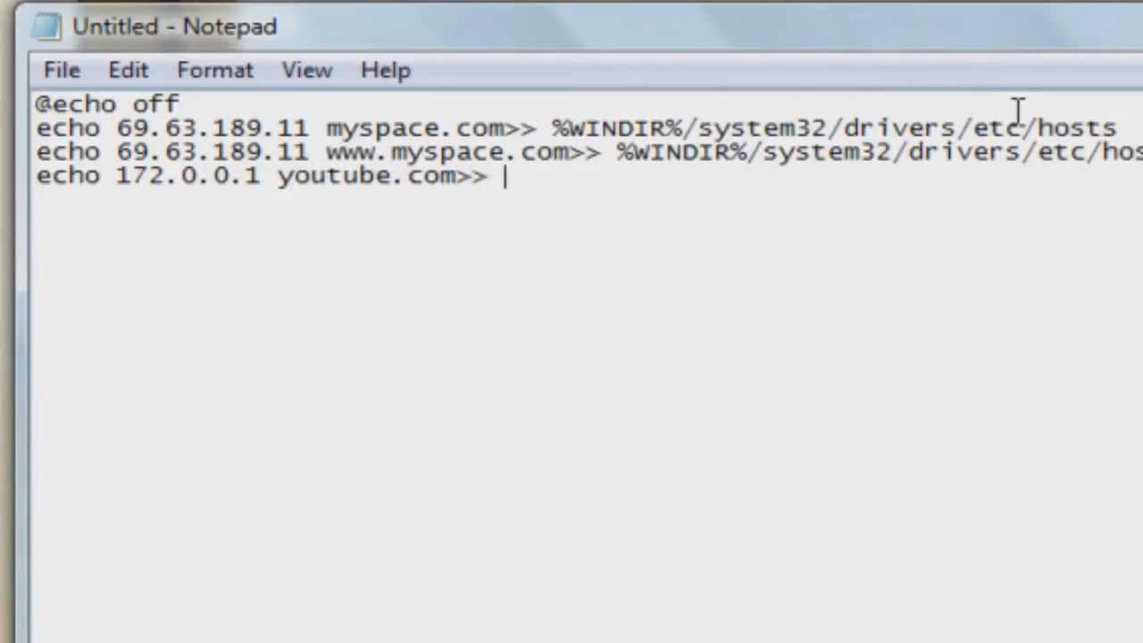
left_click_drag(617, 150, 1139, 151)
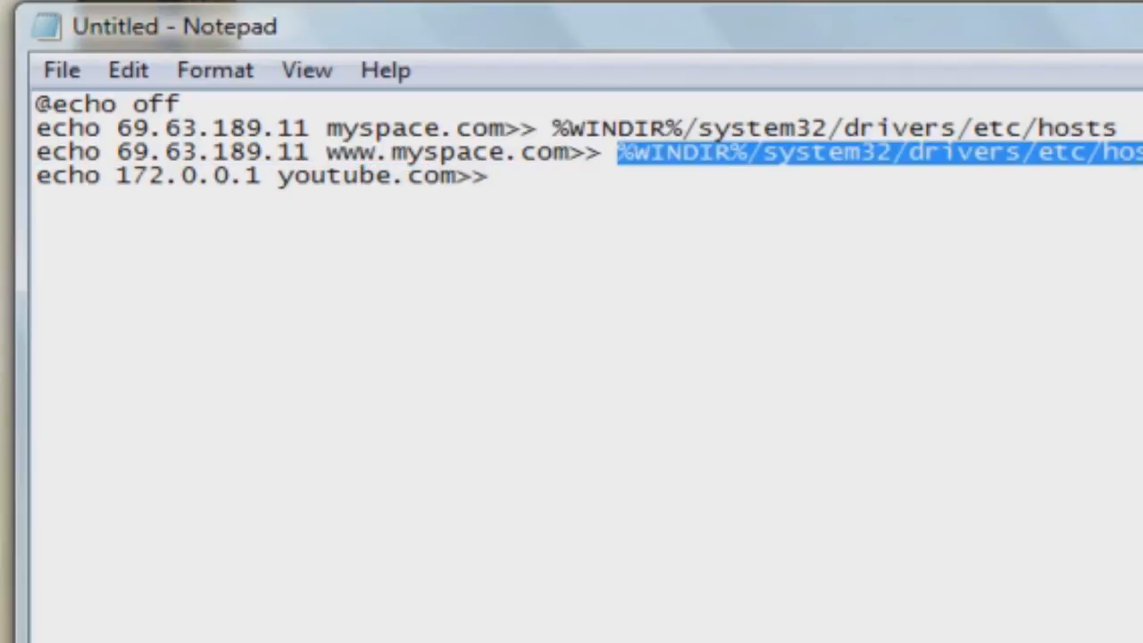
type("%WINDIR%/system32/drivers/etc/hosts")
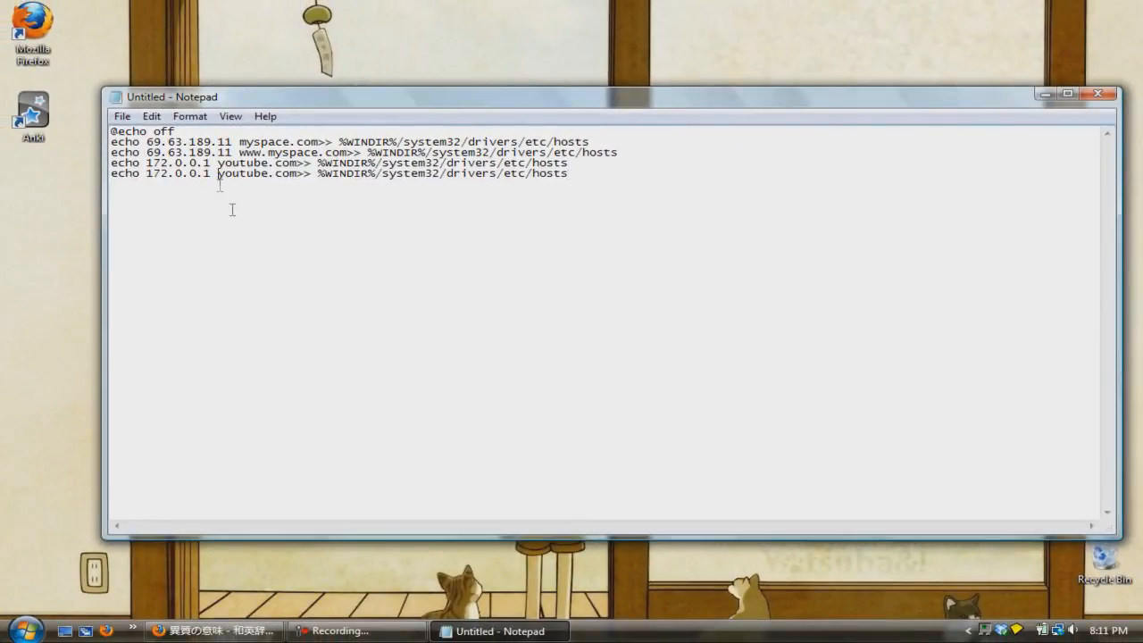
type("www")
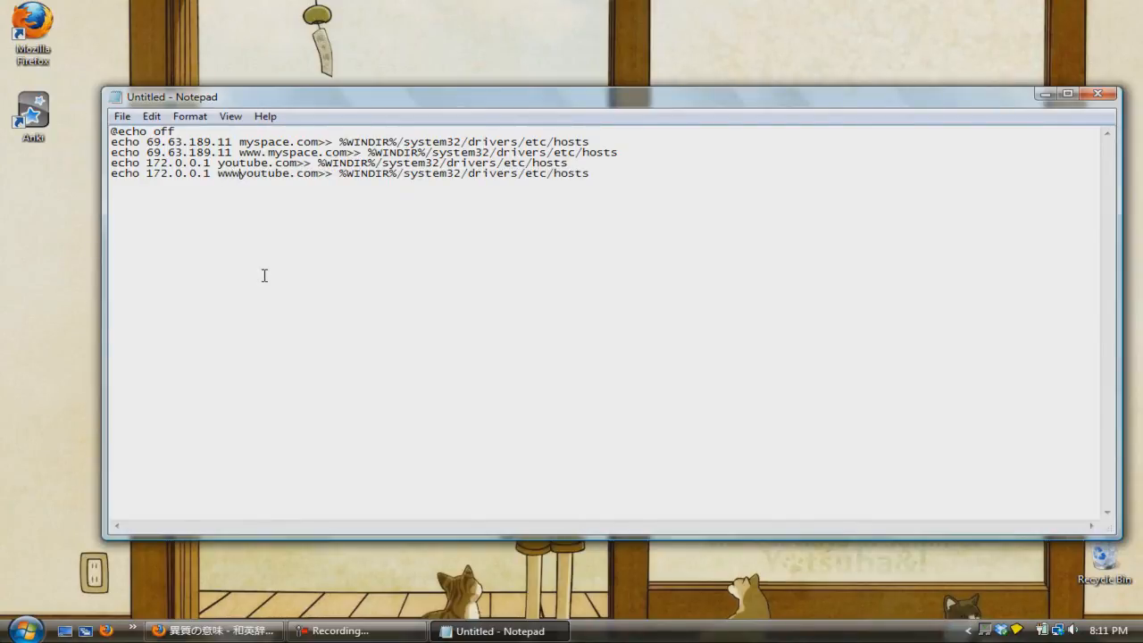
type(".")
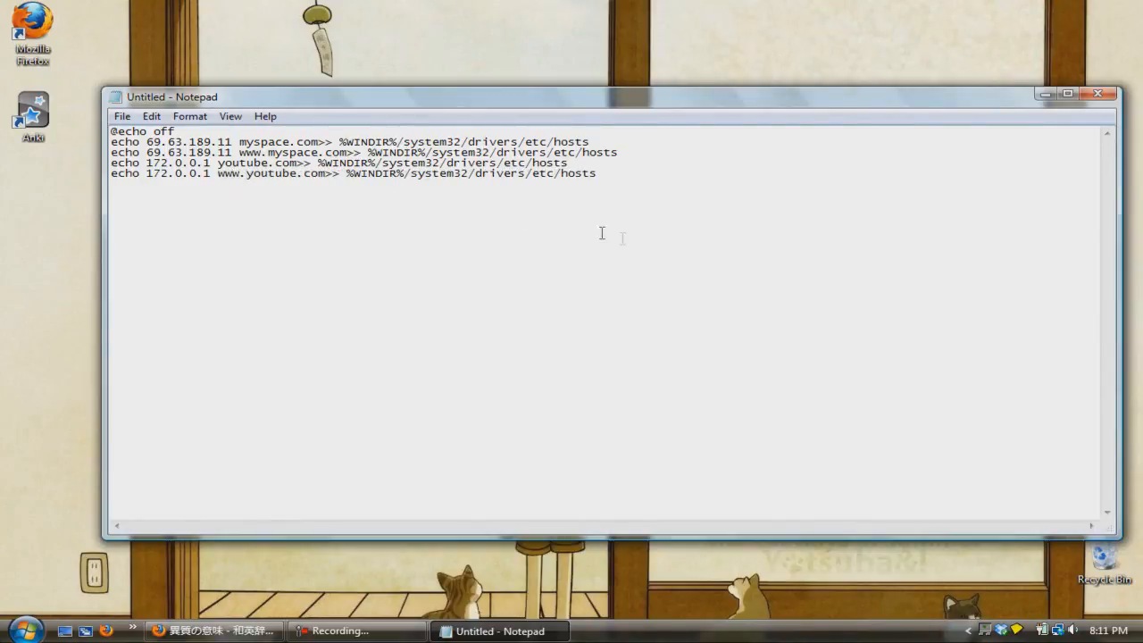
mouse_move(1016, 141)
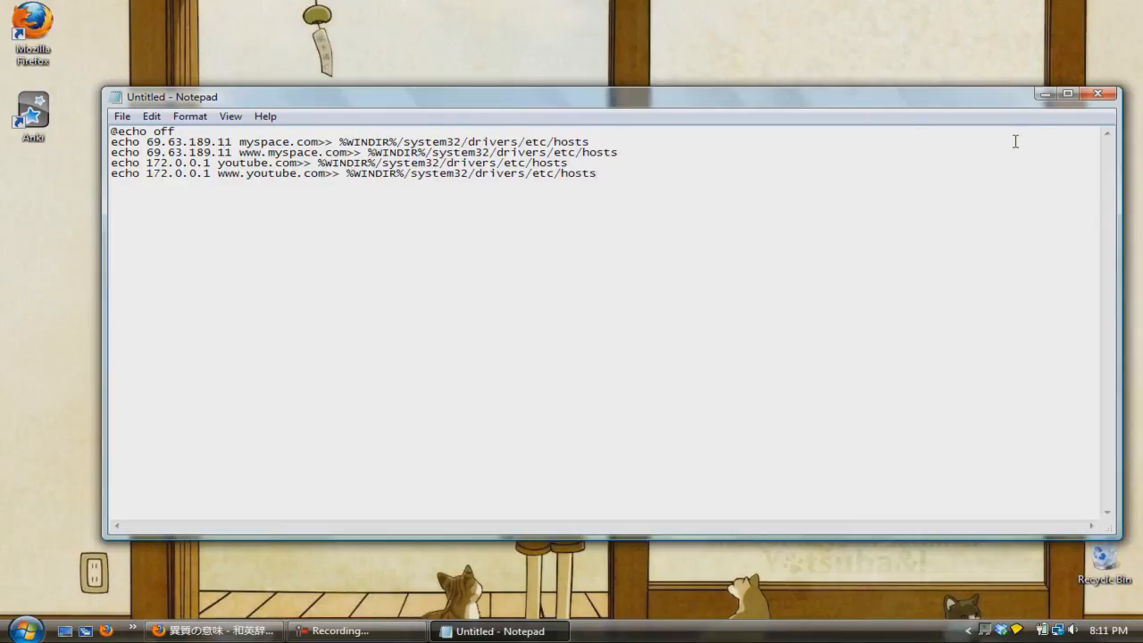
left_click(1100, 93)
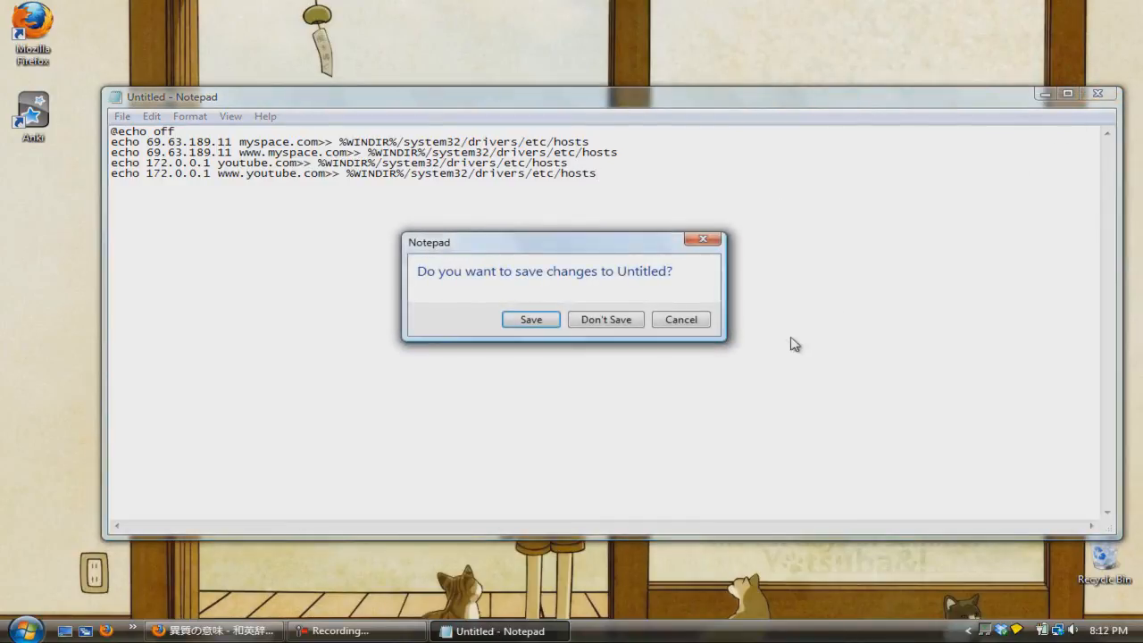
Save the script to the Desktop under the name test.bat
left_click(531, 319)
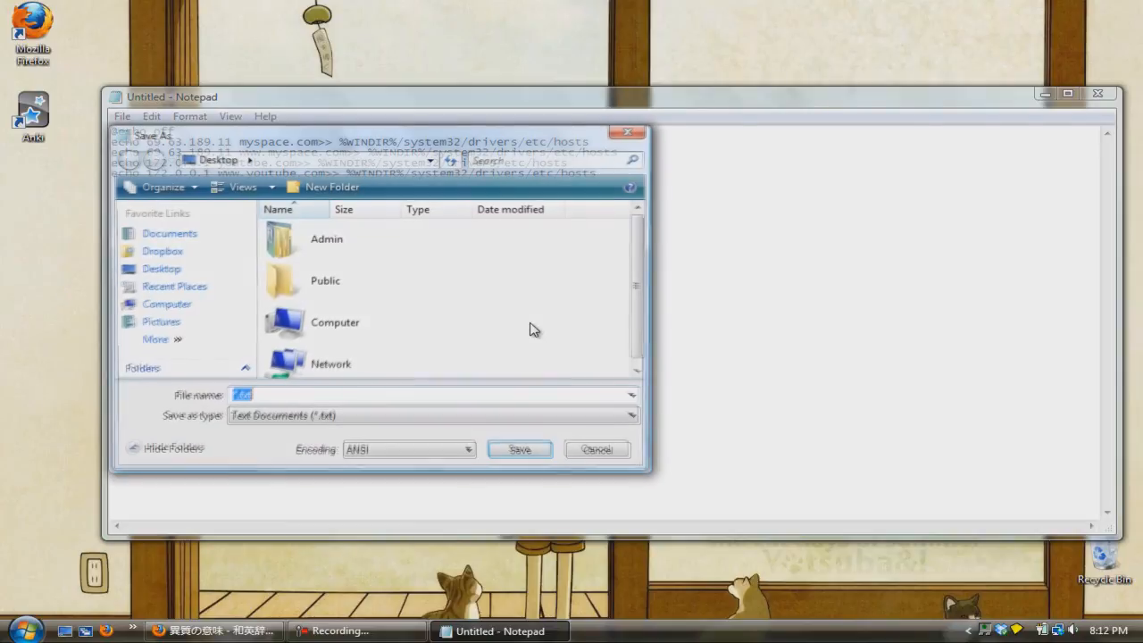
type("test")
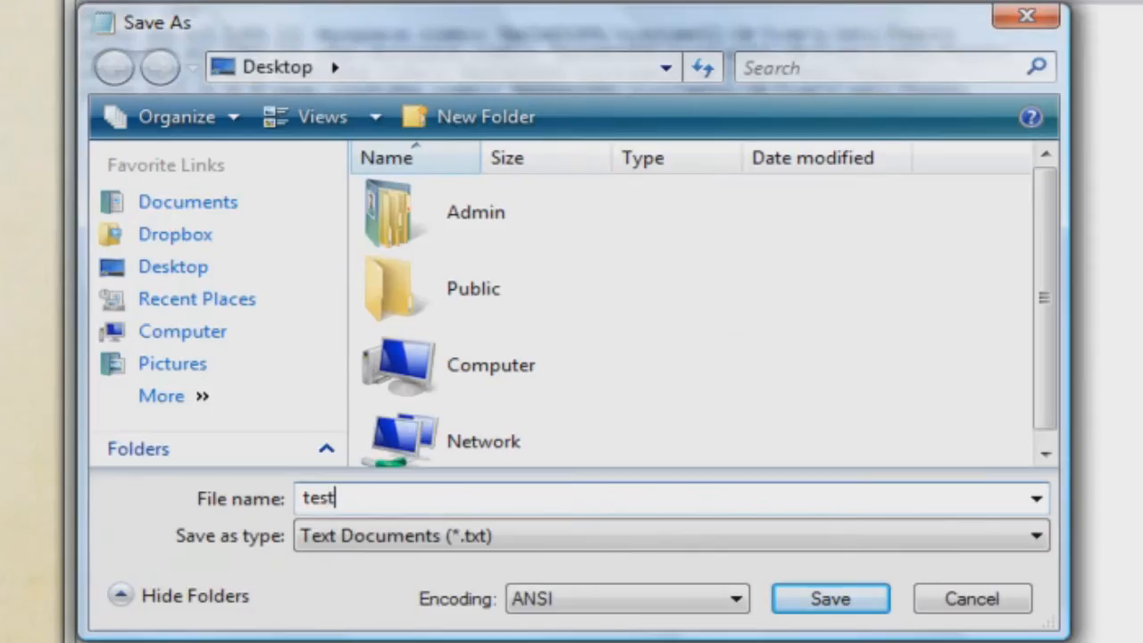
type(".ba")
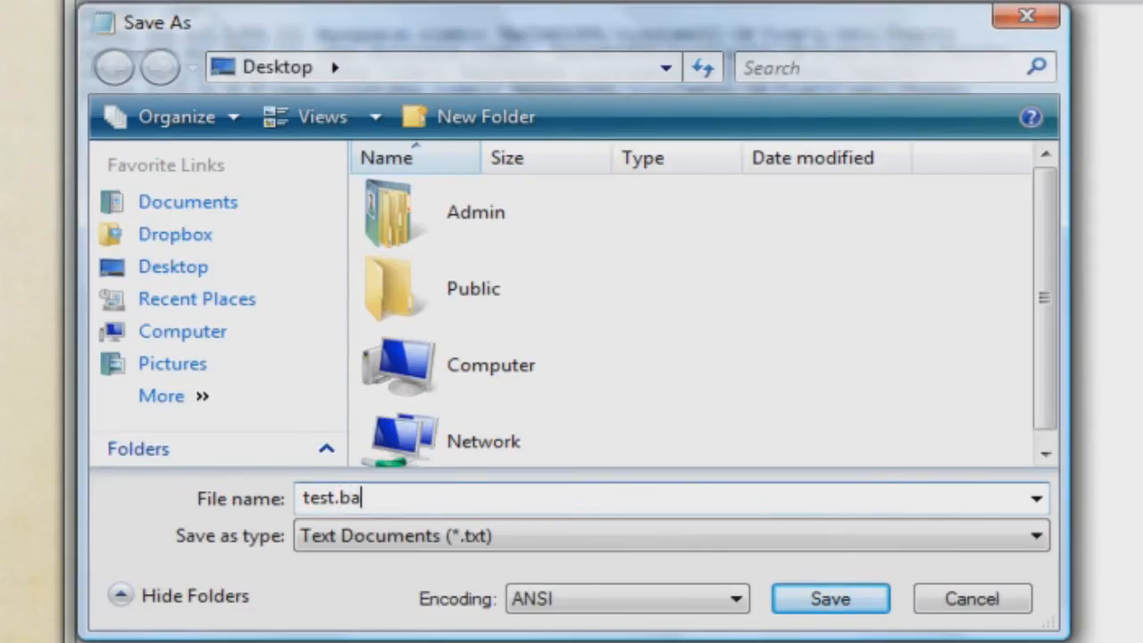
type("t")
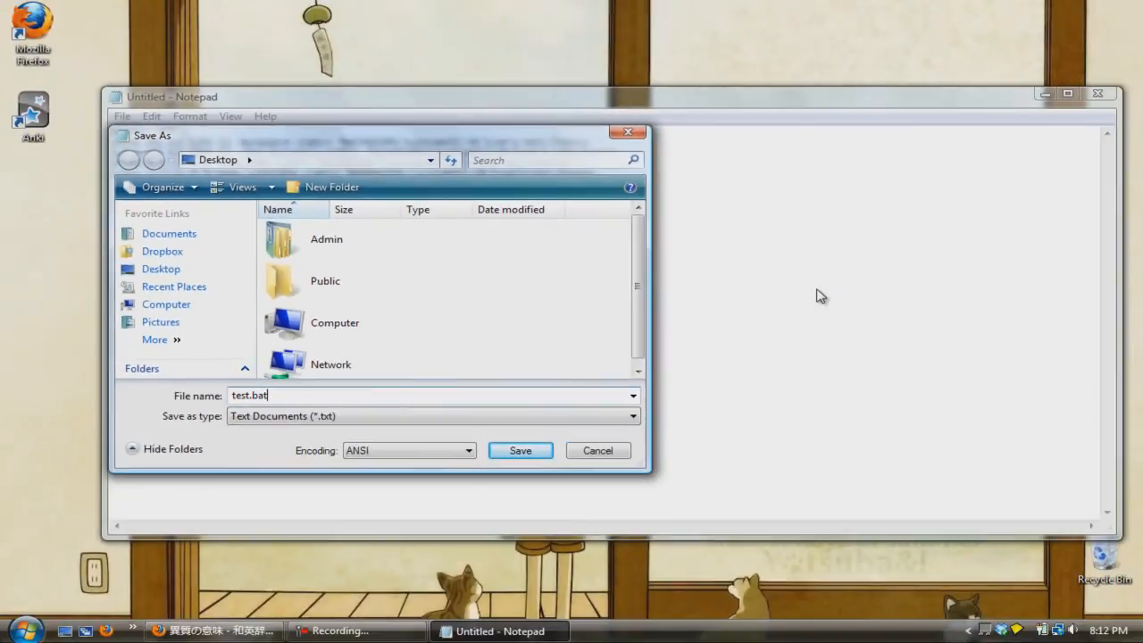
left_click(520, 450)
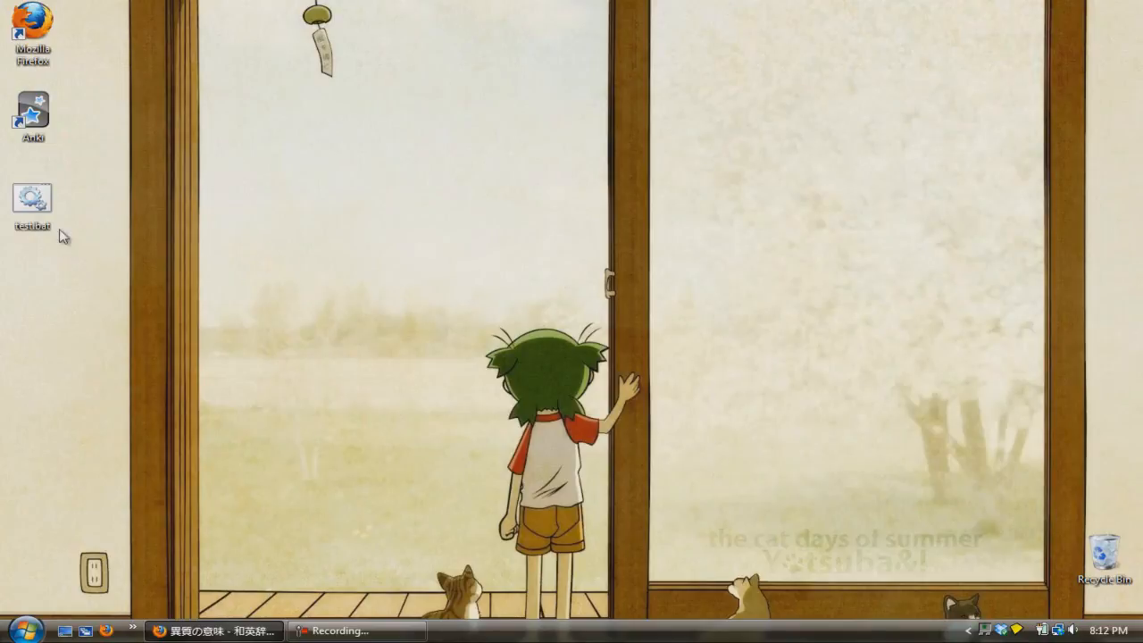
Move the test.bat icon toward the desktop centre and run it
left_click_drag(32, 196, 434, 198)
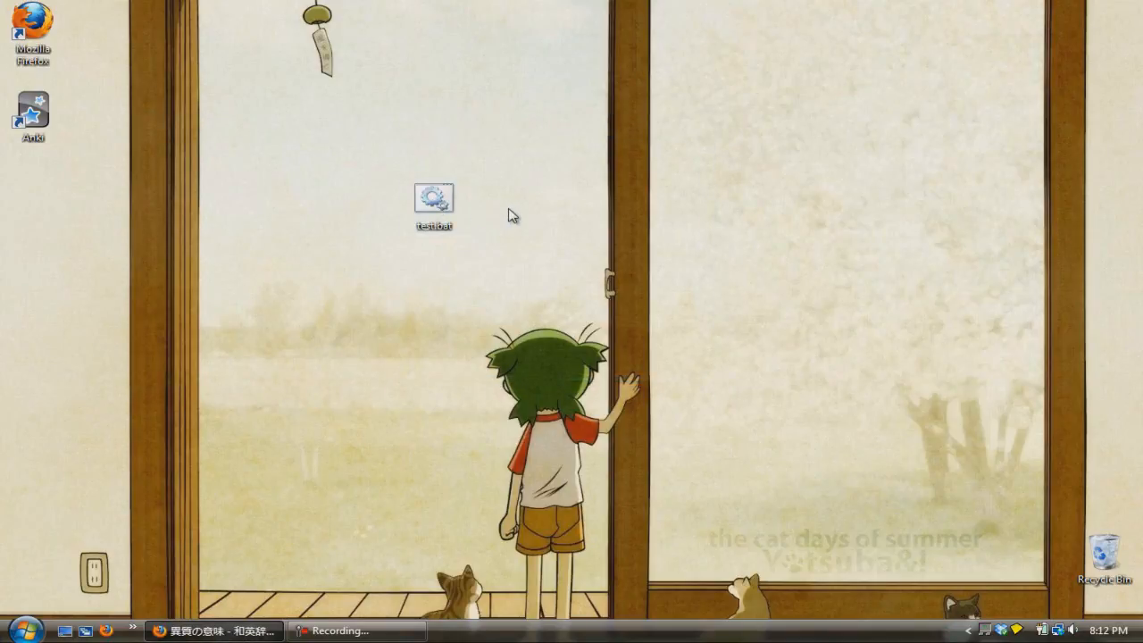
double_click(433, 198)
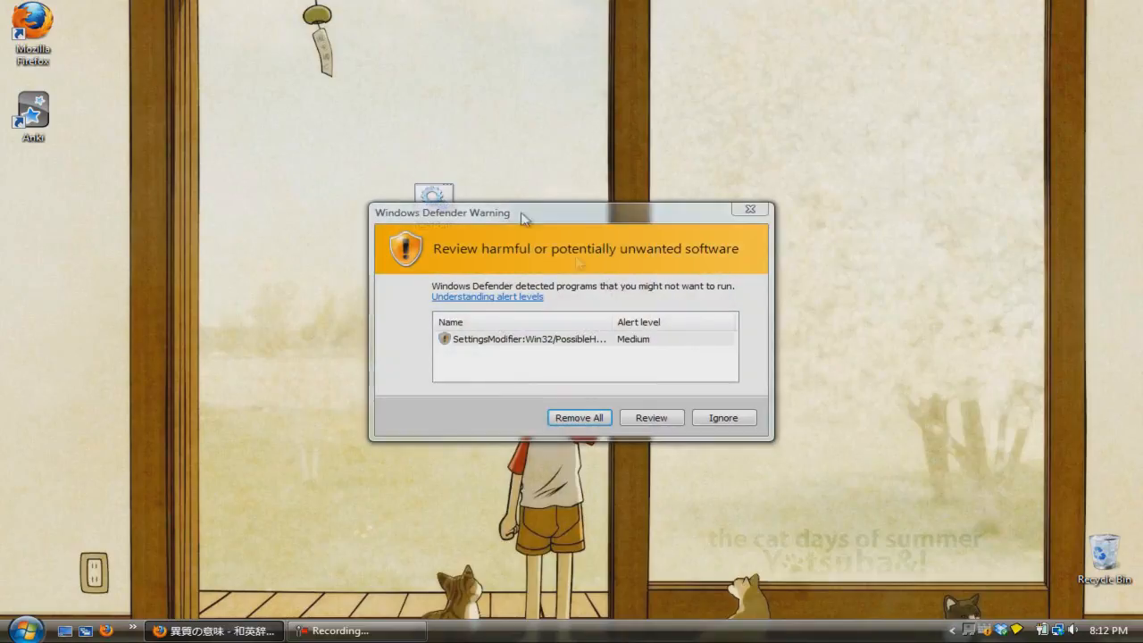